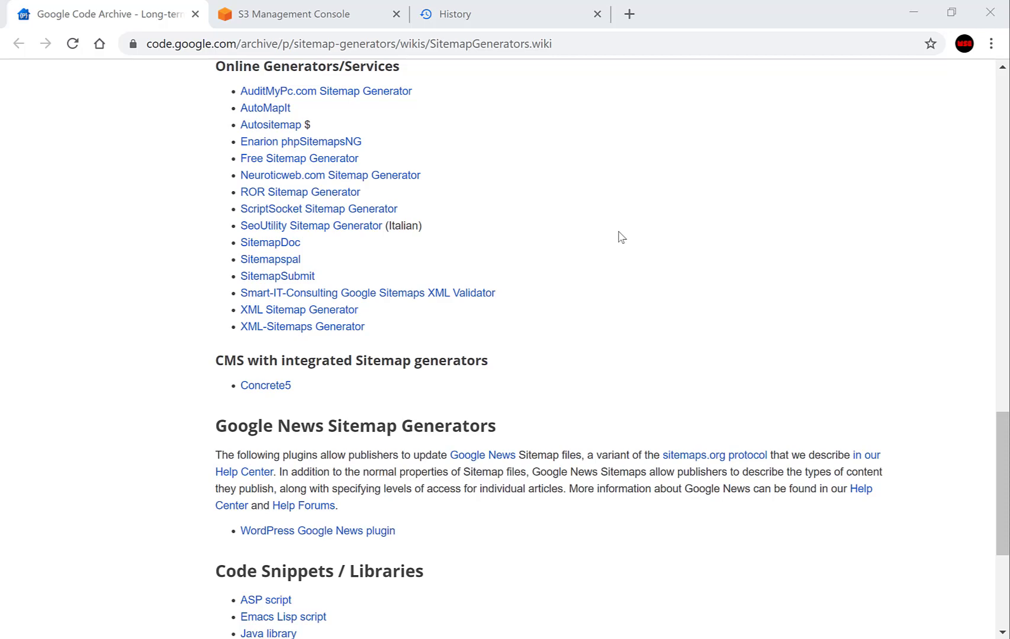
{"action": "mouse_move", "coordinate": [363, 267]}
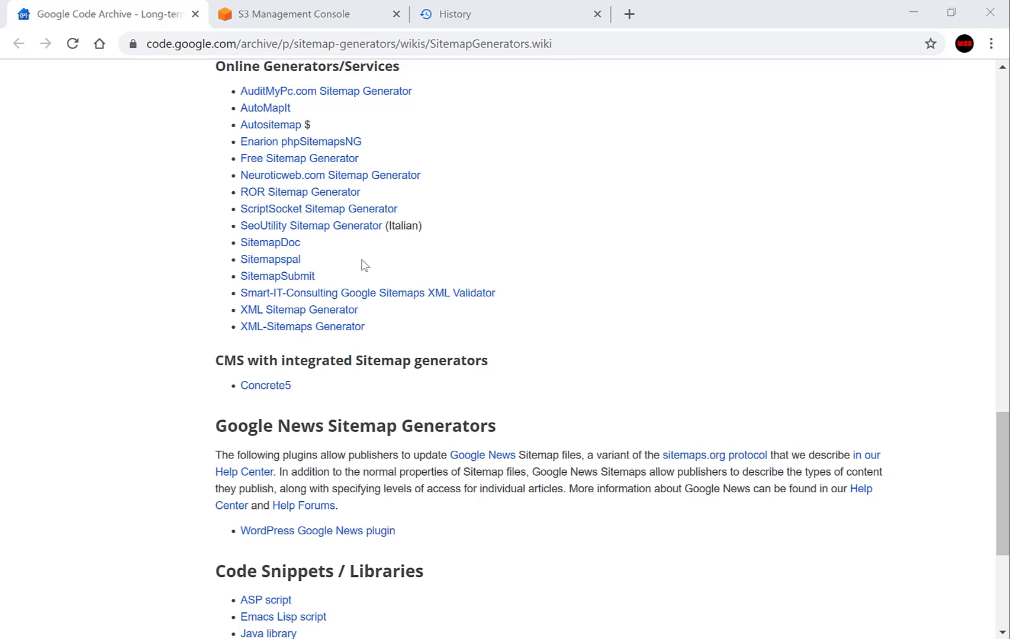
{"action": "mouse_move", "coordinate": [302, 327]}
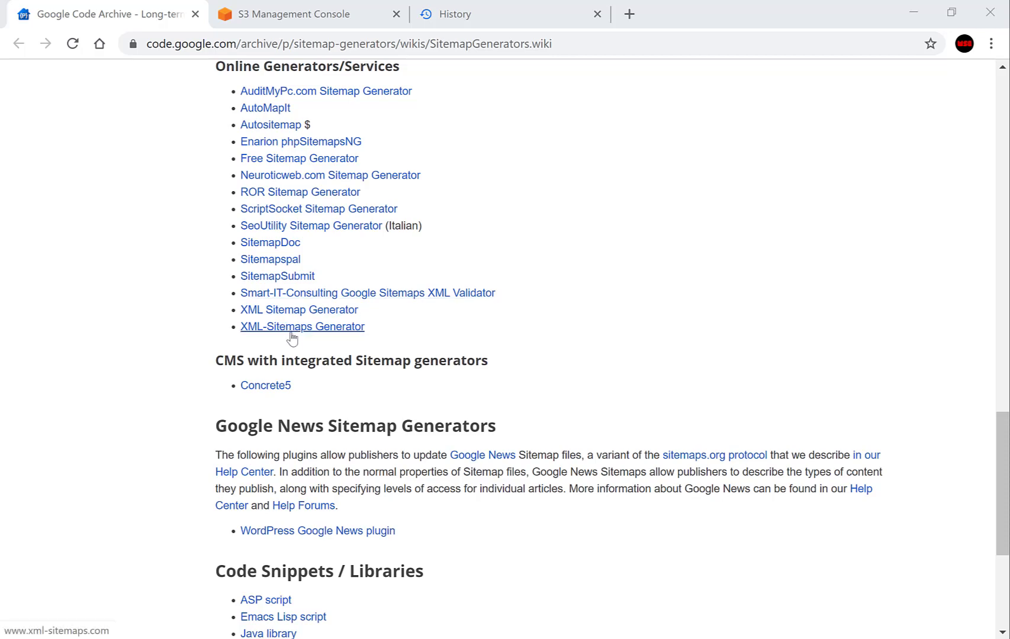
{"action": "mouse_move", "coordinate": [295, 332]}
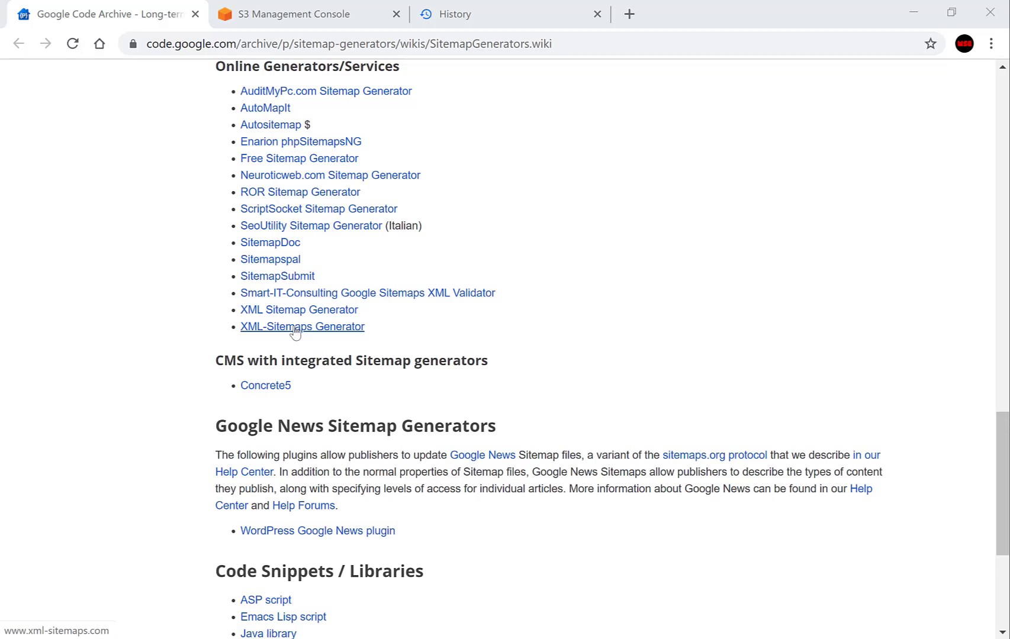
{"action": "left_click", "coordinate": [302, 326]}
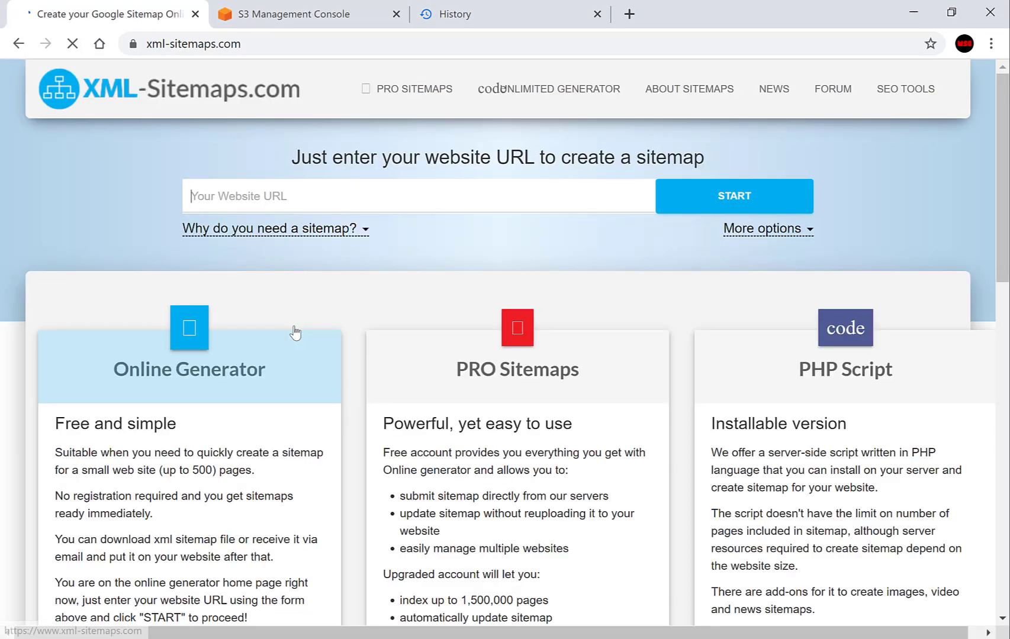
{"action": "left_click", "coordinate": [270, 228]}
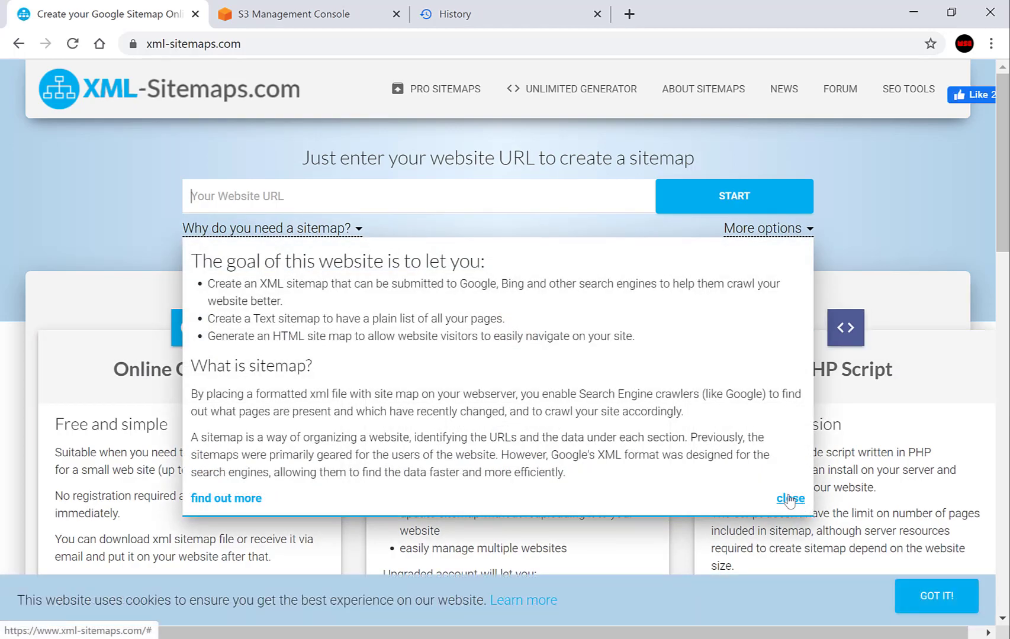
{"action": "left_click", "coordinate": [788, 499]}
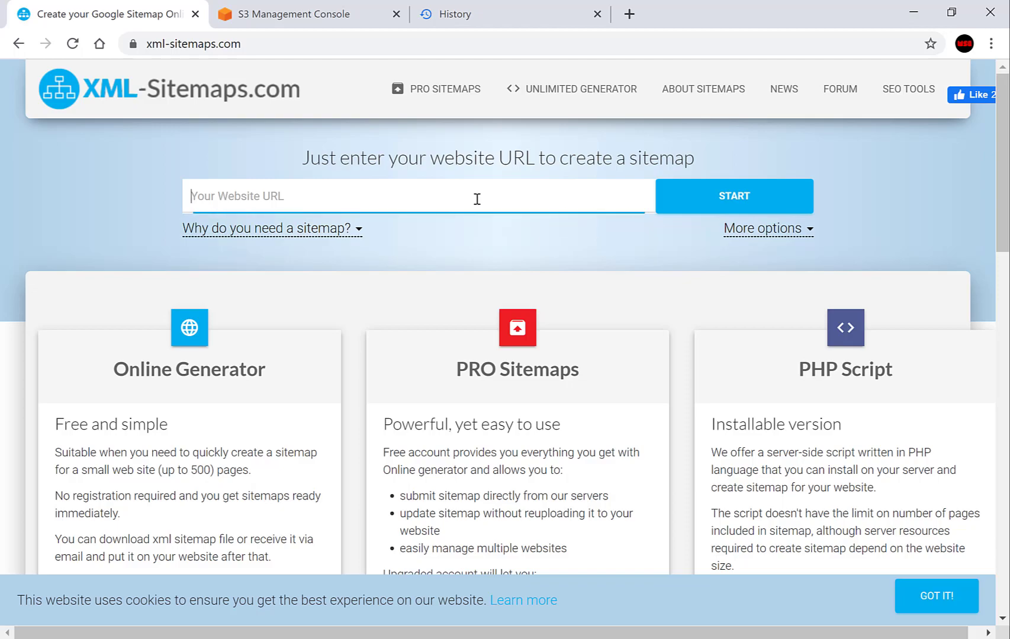
{"action": "type", "text": "w"}
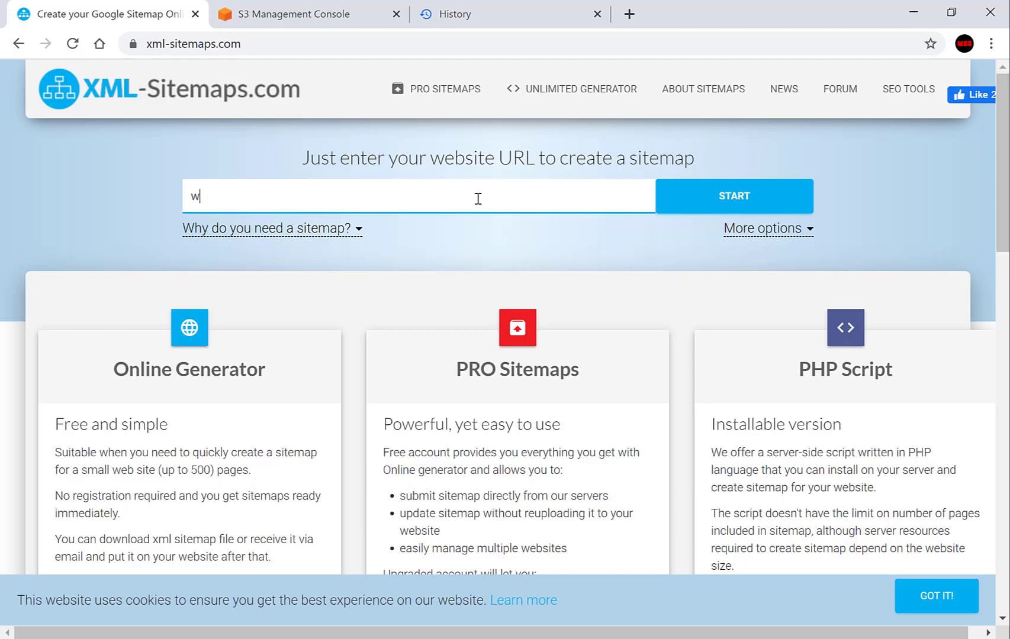
{"action": "type", "text": "ww.websplaining.com"}
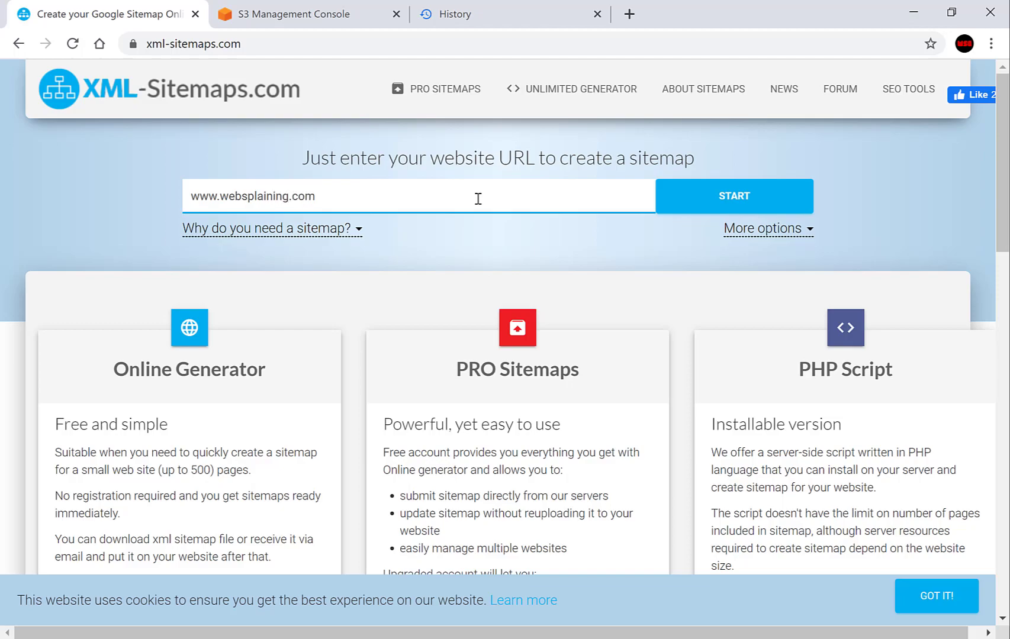
{"action": "mouse_move", "coordinate": [686, 210]}
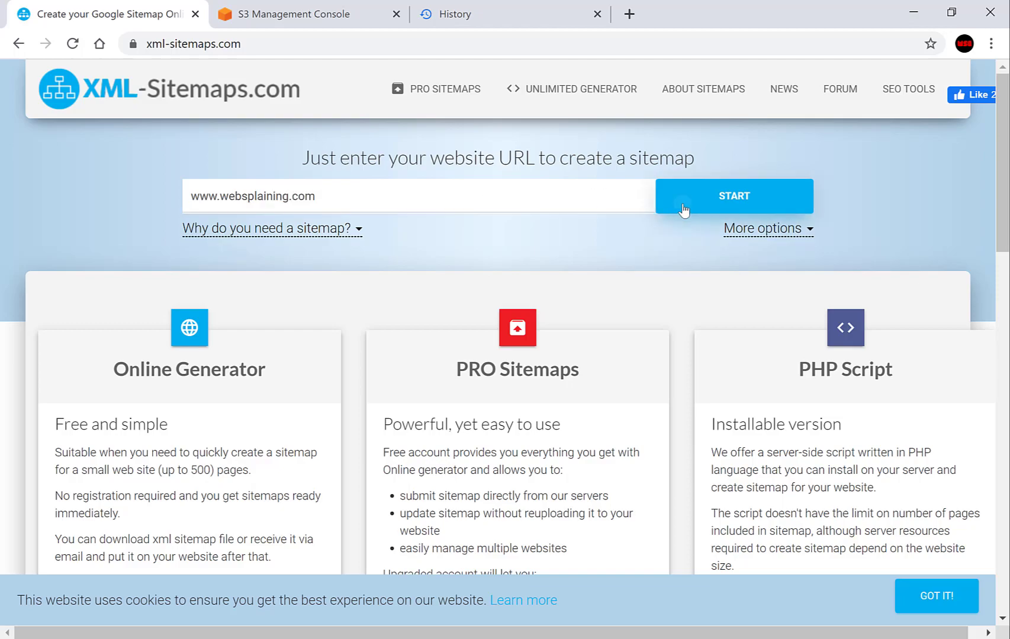
{"action": "left_click", "coordinate": [733, 196]}
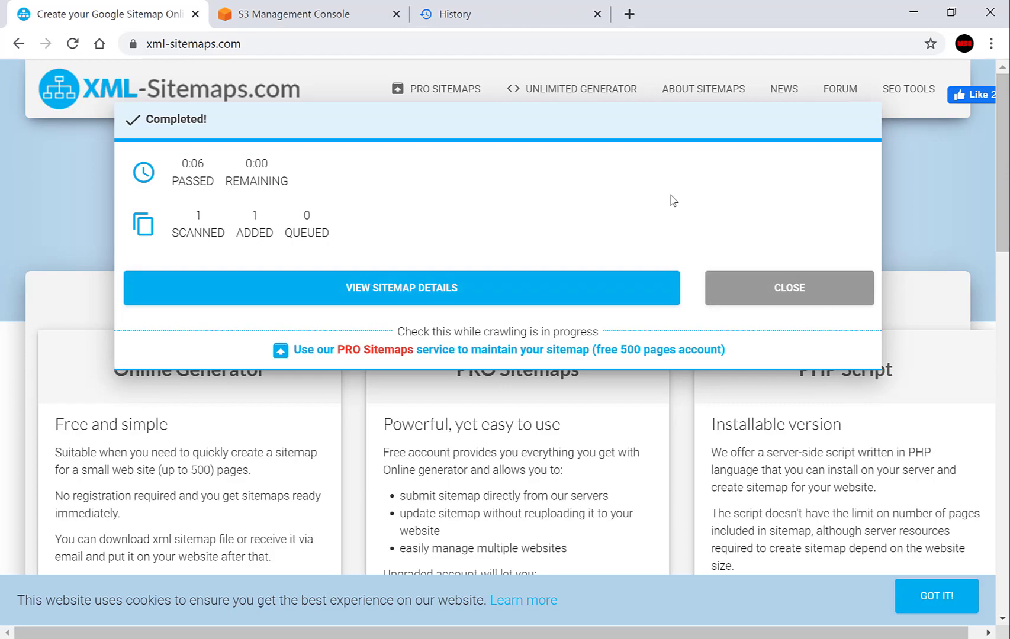
{"action": "mouse_move", "coordinate": [479, 188]}
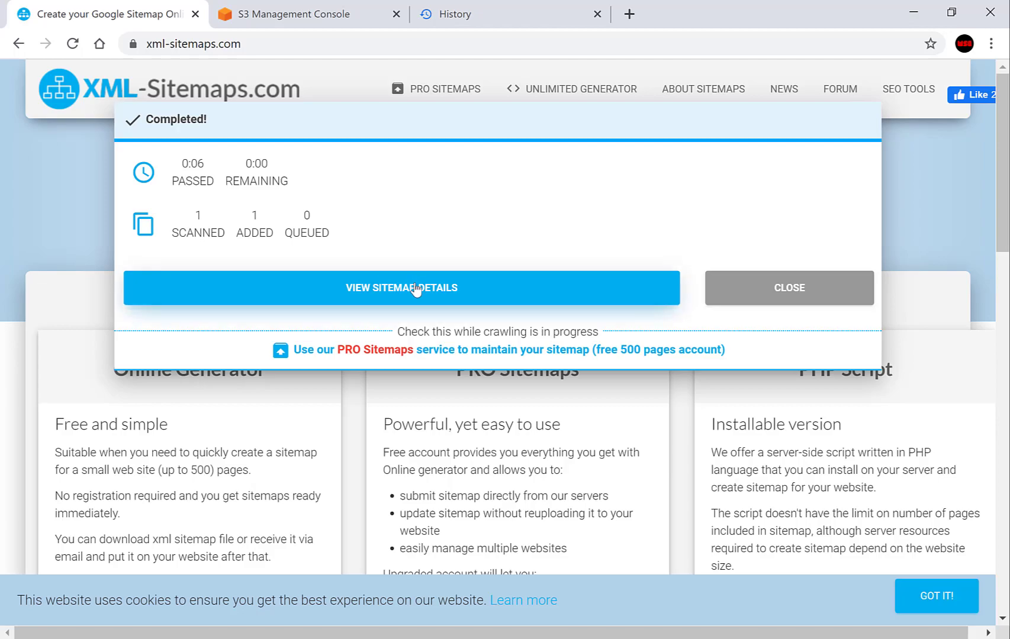
View the finished sitemap details and download sitemap.xml to the Downloads folder.
{"action": "left_click", "coordinate": [400, 288]}
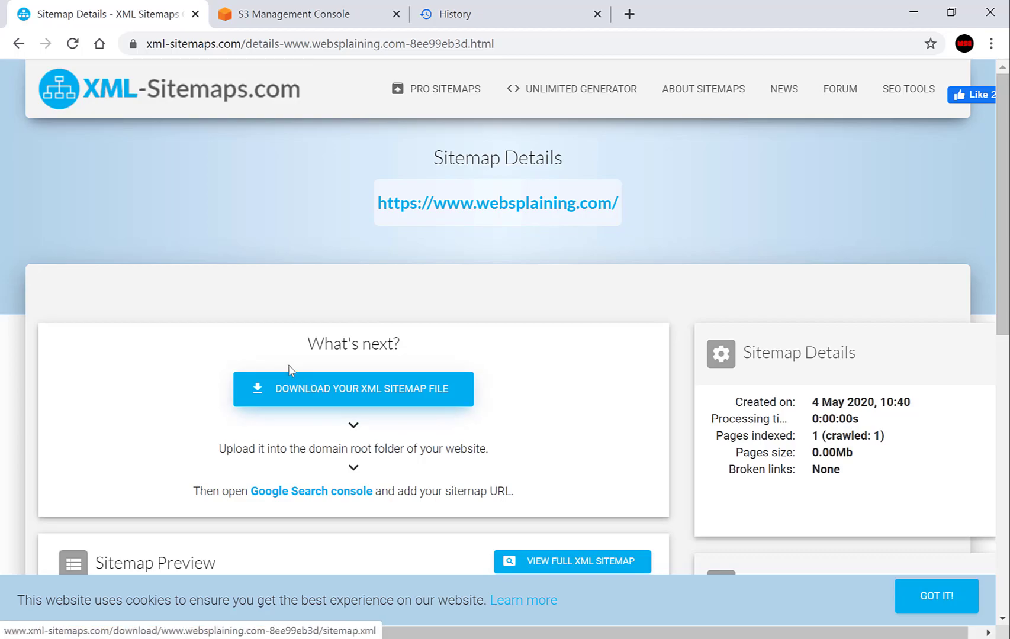
{"action": "left_click", "coordinate": [353, 388]}
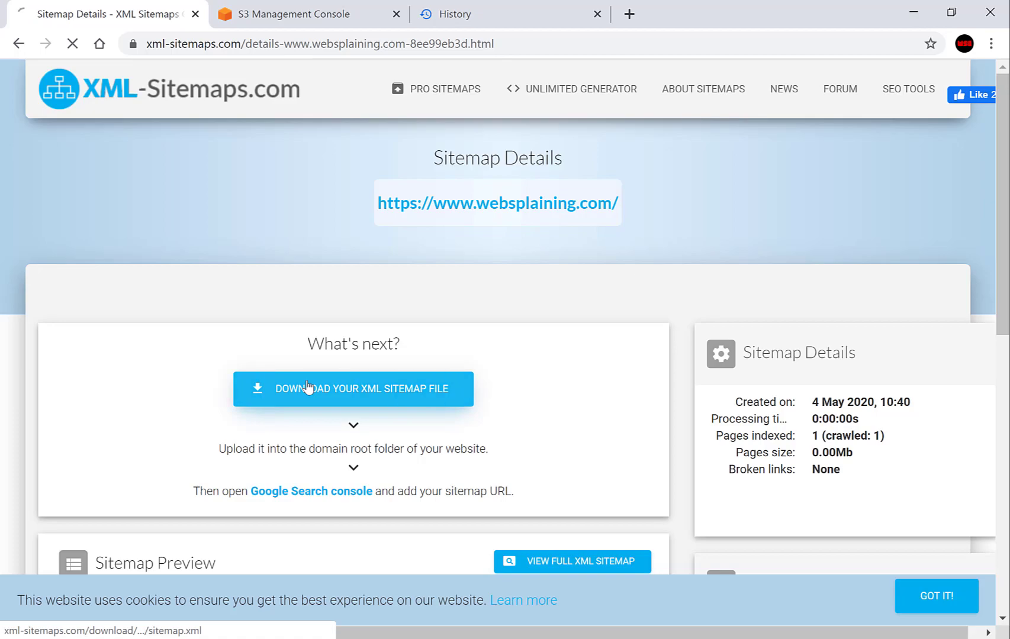
{"action": "left_click", "coordinate": [352, 389]}
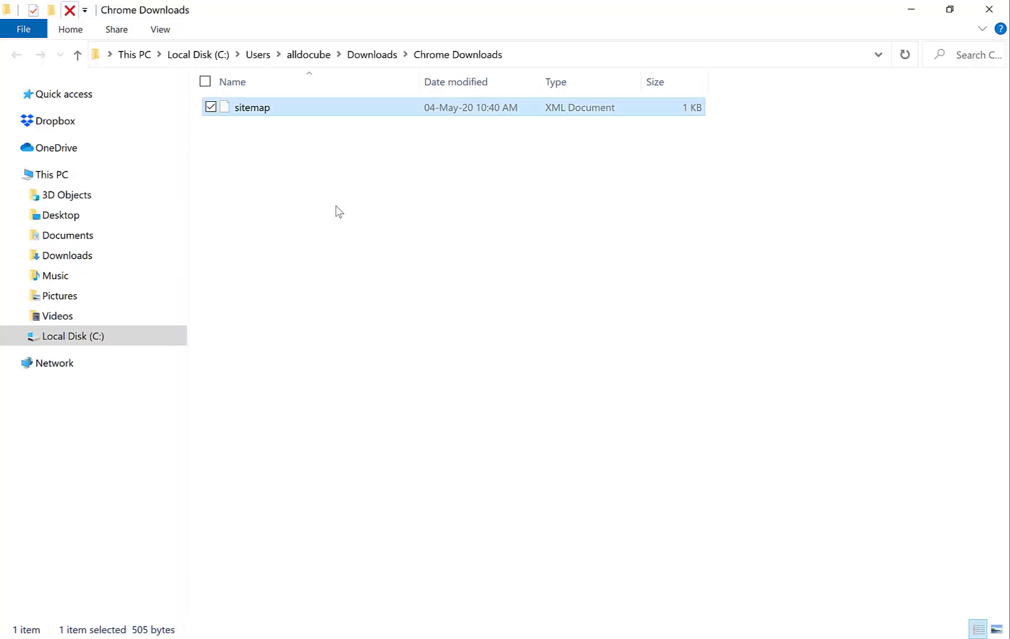
{"action": "mouse_move", "coordinate": [252, 106]}
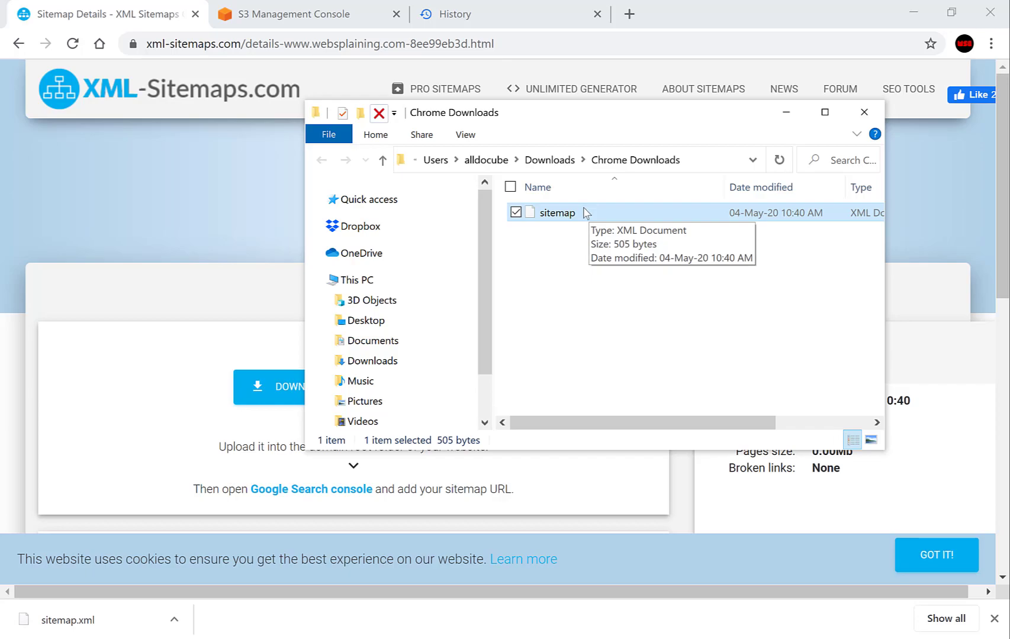
{"action": "mouse_move", "coordinate": [758, 101]}
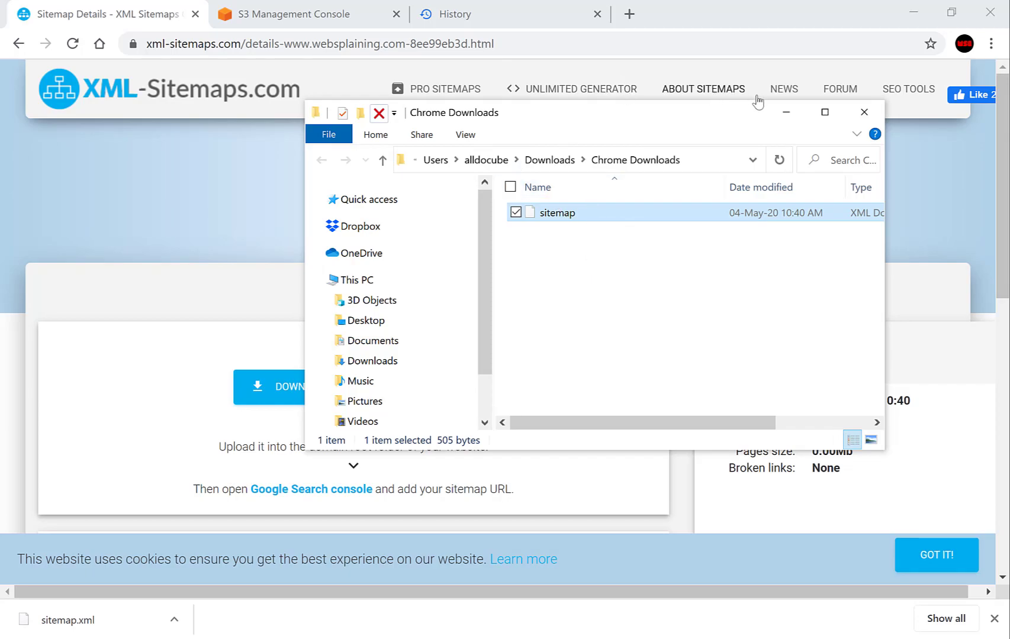
Close the Downloads folder after confirming sitemap.xml is there.
{"action": "left_click", "coordinate": [865, 113]}
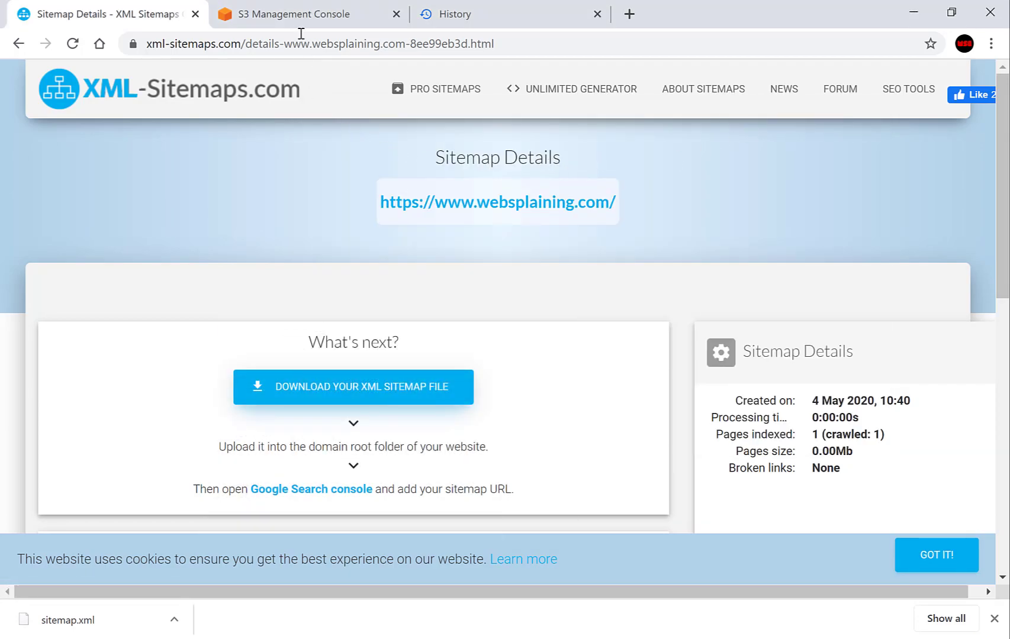
Switch to the S3 console and open the websplaining.com bucket's contents.
{"action": "left_click", "coordinate": [294, 13]}
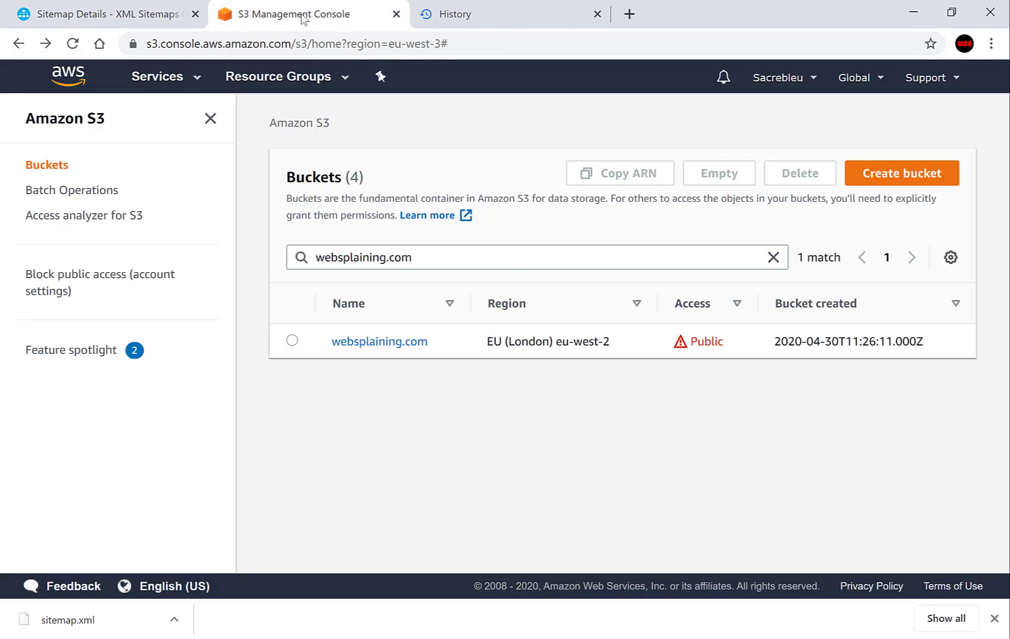
{"action": "mouse_move", "coordinate": [449, 305]}
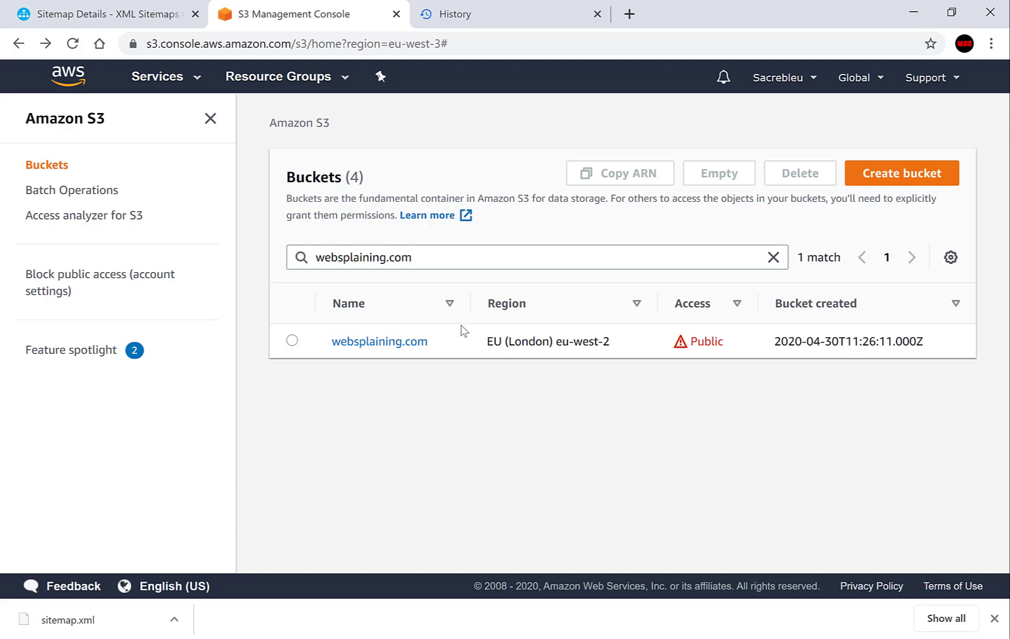
{"action": "mouse_move", "coordinate": [379, 341]}
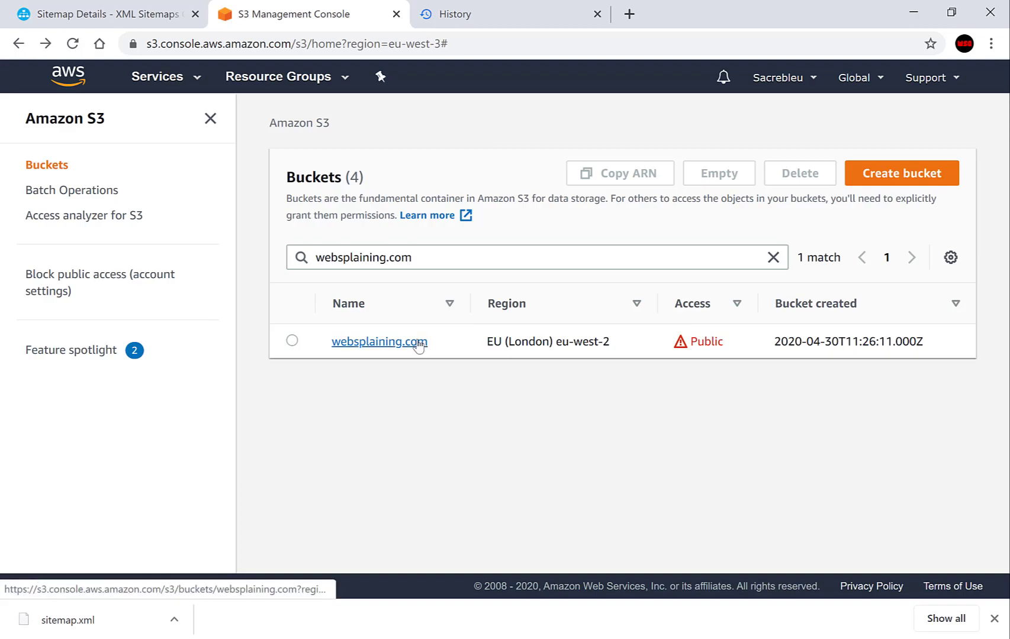
{"action": "left_click", "coordinate": [379, 342]}
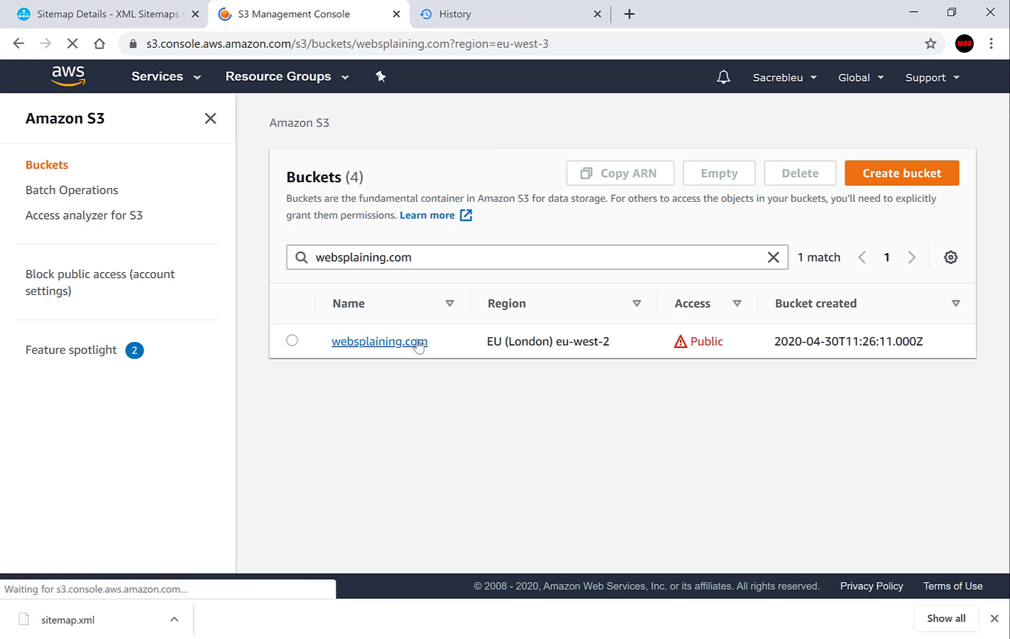
{"action": "left_click", "coordinate": [379, 341]}
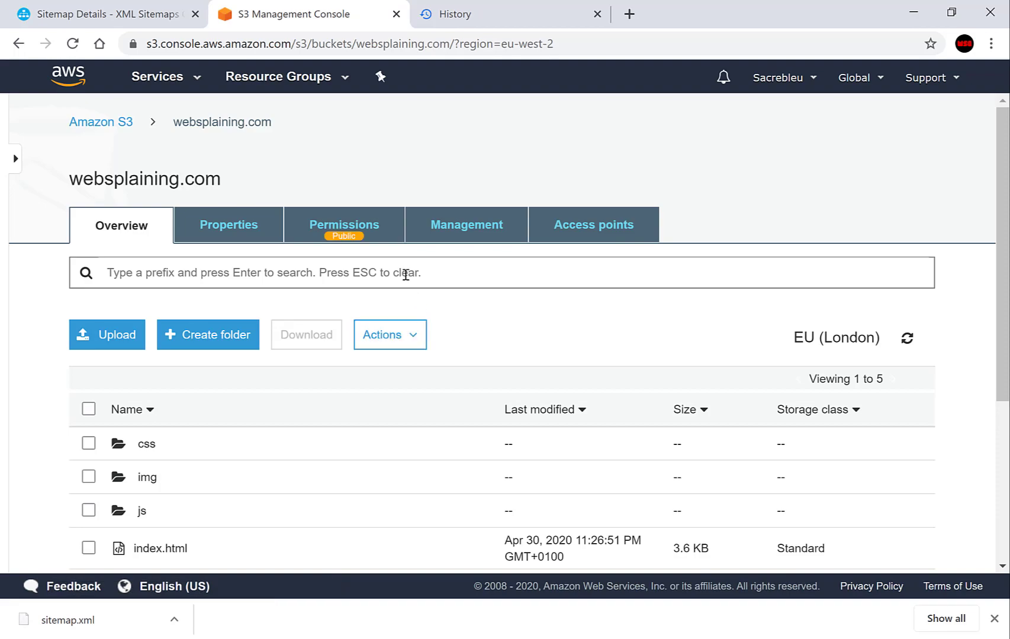
{"action": "scroll", "scroll_direction": "down", "scroll_amount": 3}
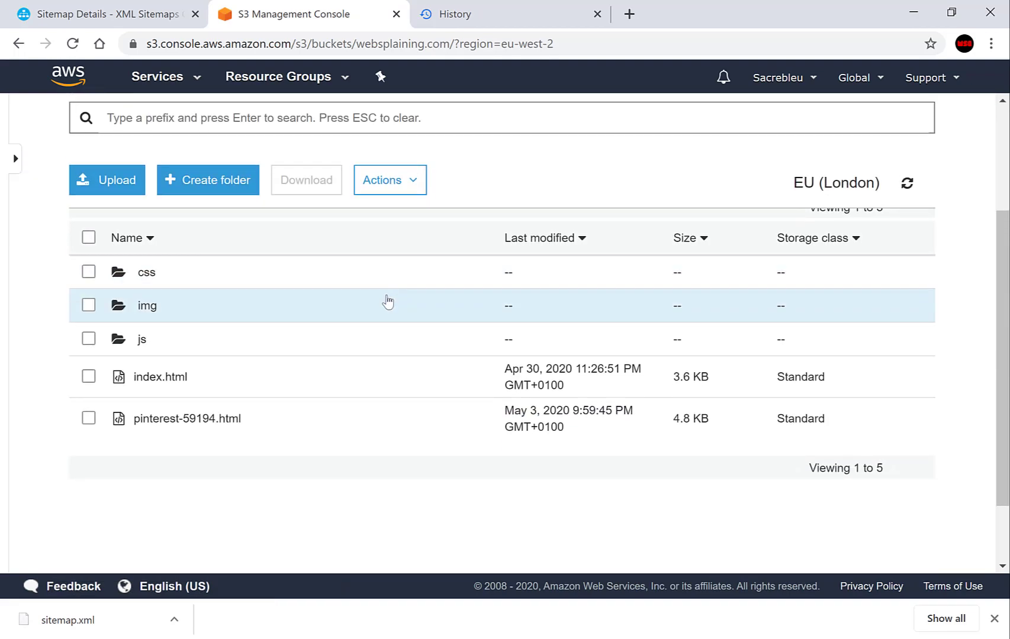
Upload the downloaded sitemap.xml into the websplaining.com bucket.
{"action": "left_click", "coordinate": [107, 180]}
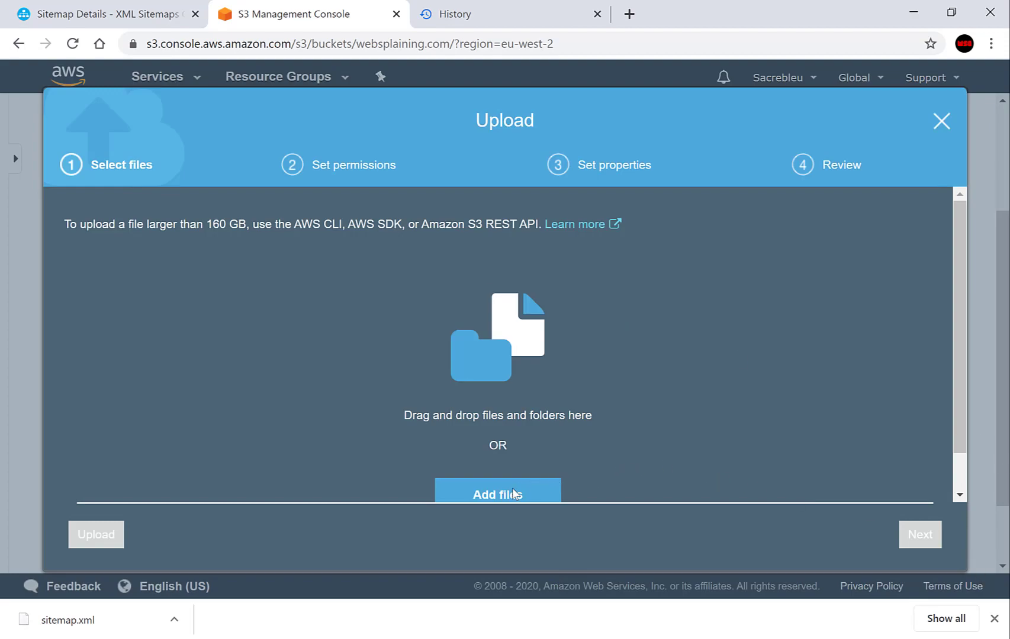
{"action": "left_click", "coordinate": [497, 495]}
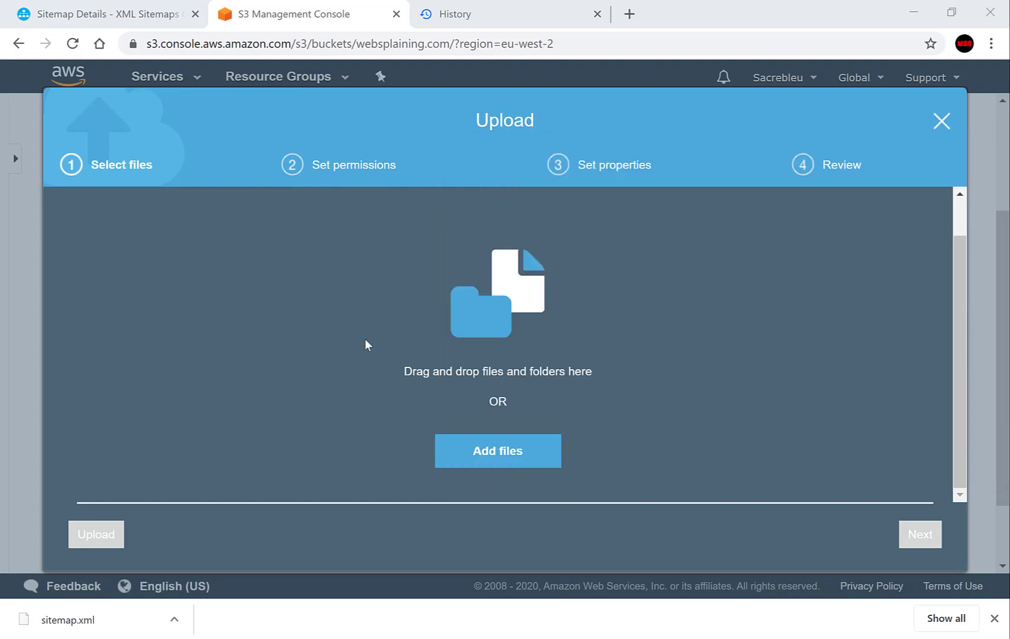
{"action": "left_click", "coordinate": [496, 451]}
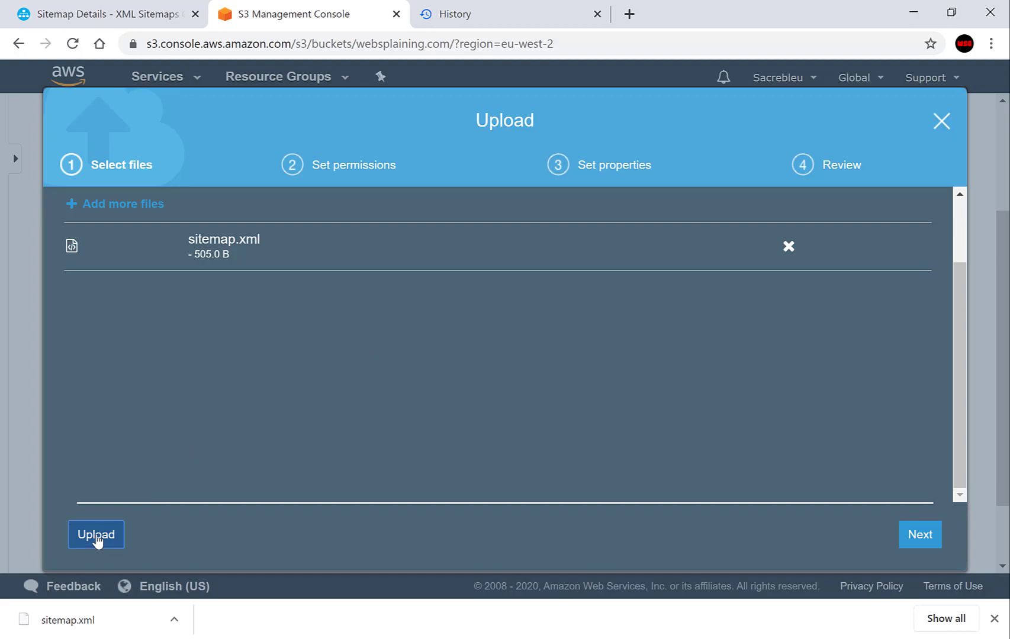
{"action": "left_click", "coordinate": [96, 534]}
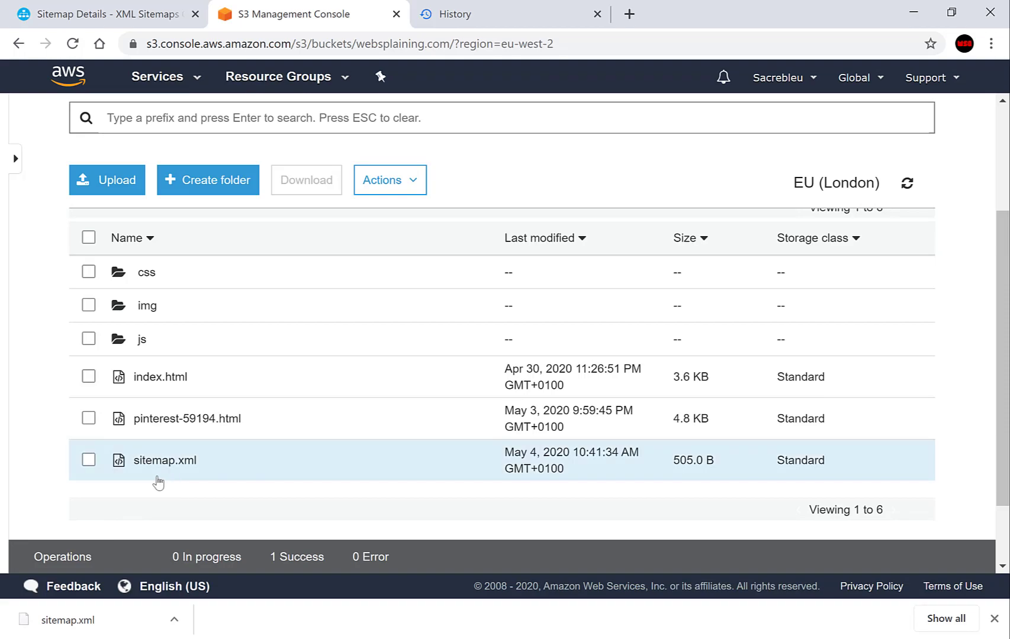
{"action": "mouse_move", "coordinate": [211, 480]}
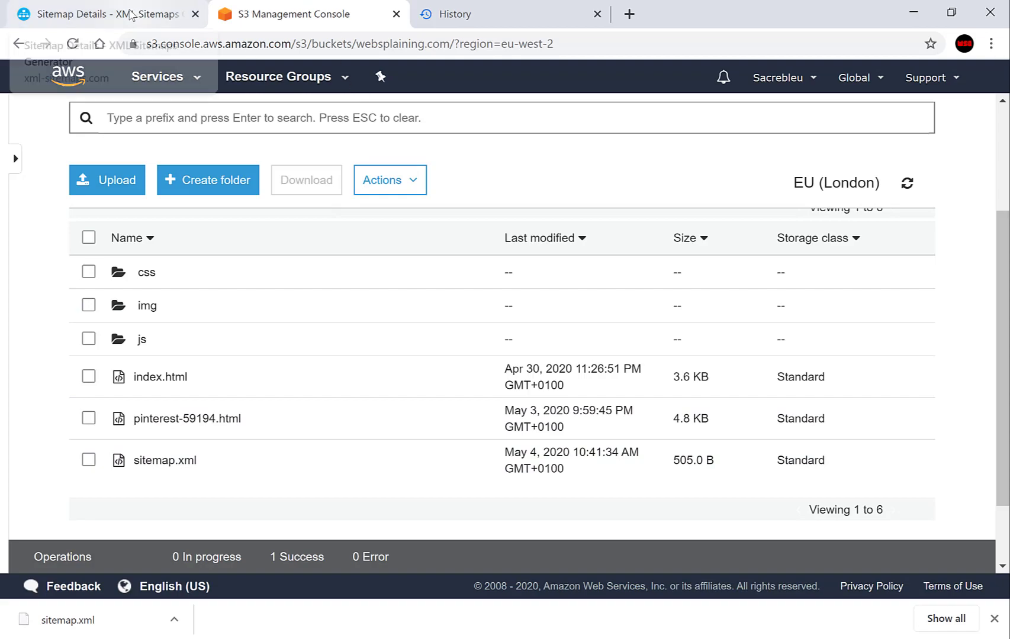
Return to the sitemap details page and follow its Google Search Console link.
{"action": "left_click", "coordinate": [90, 13]}
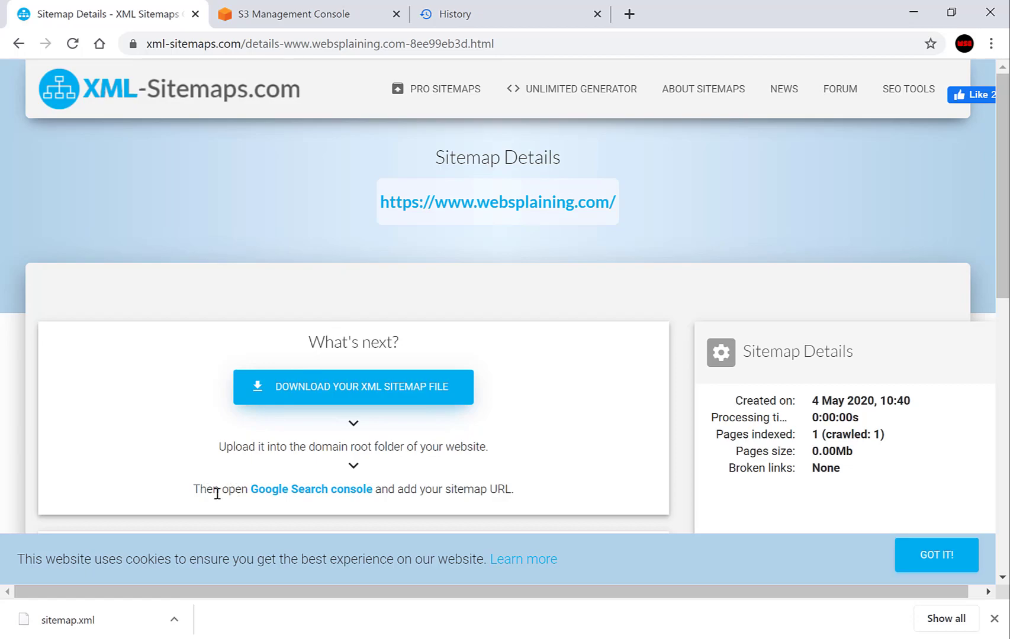
{"action": "mouse_move", "coordinate": [363, 454]}
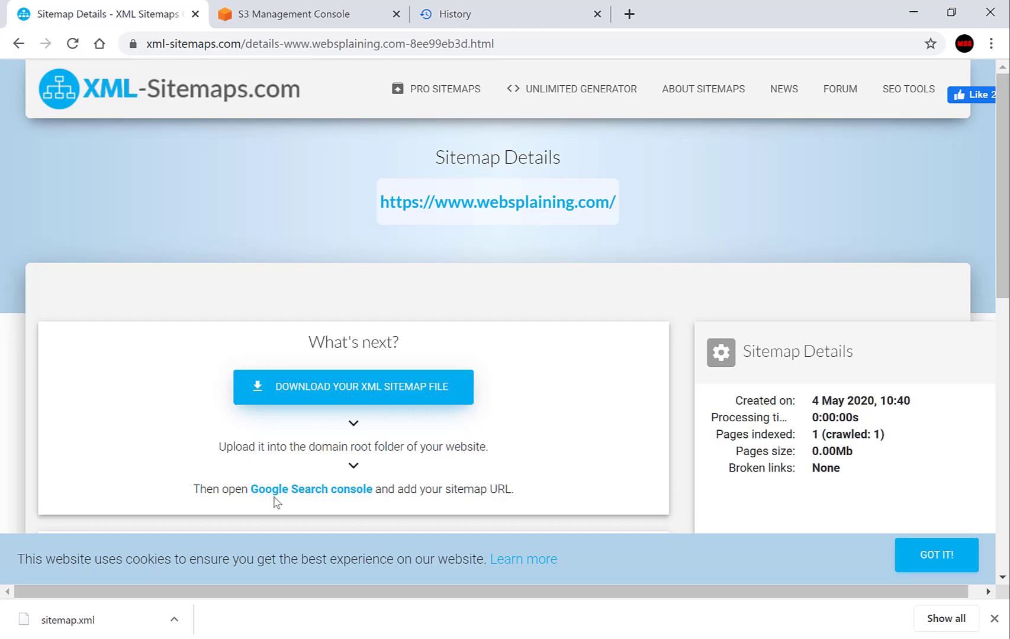
{"action": "mouse_move", "coordinate": [511, 503]}
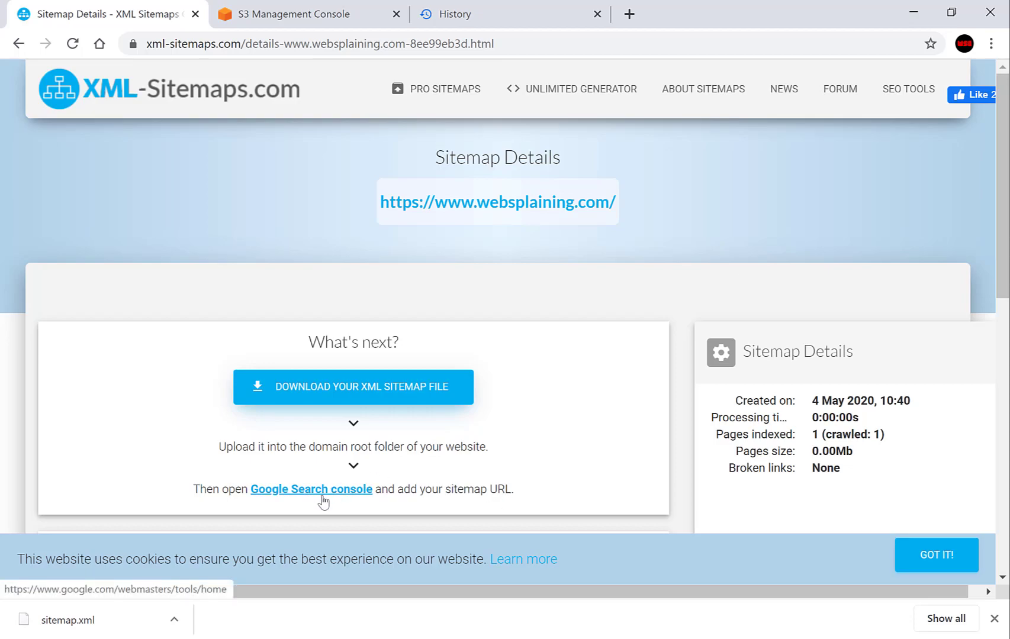
{"action": "left_click", "coordinate": [311, 489]}
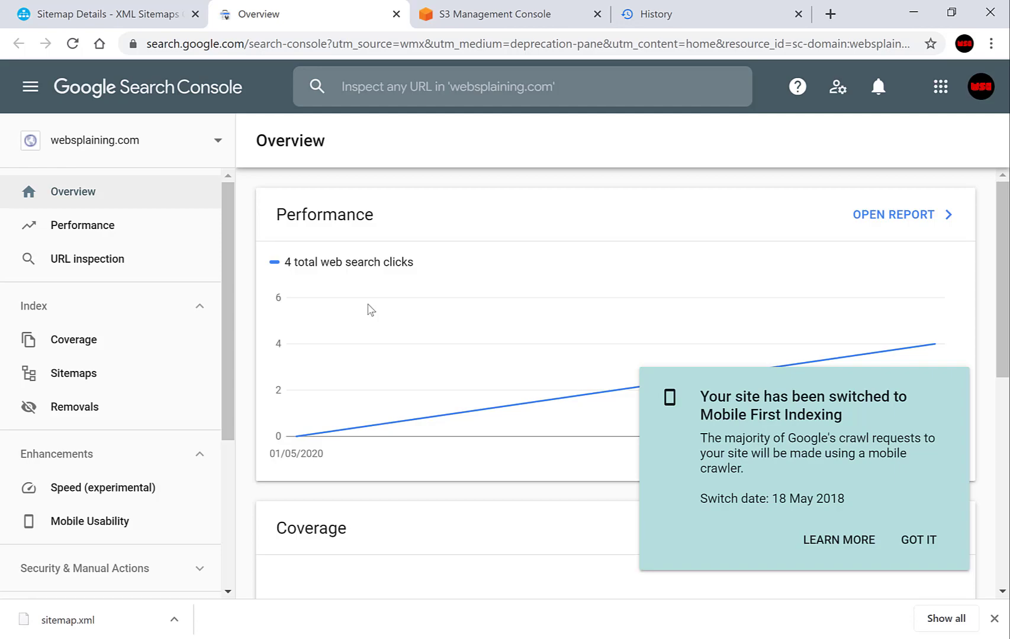
{"action": "mouse_move", "coordinate": [178, 130]}
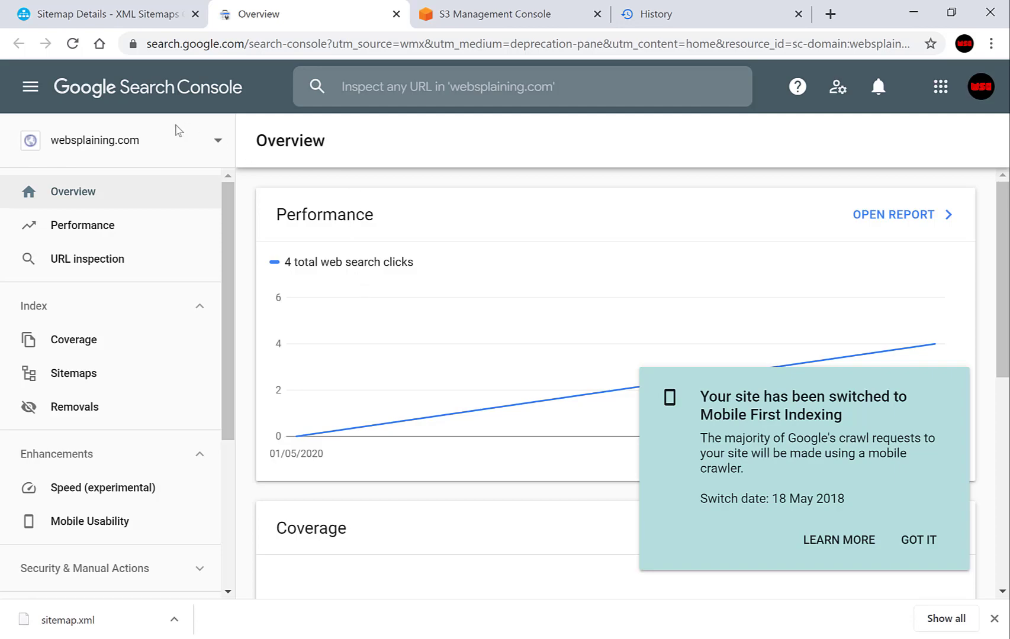
{"action": "mouse_move", "coordinate": [150, 156]}
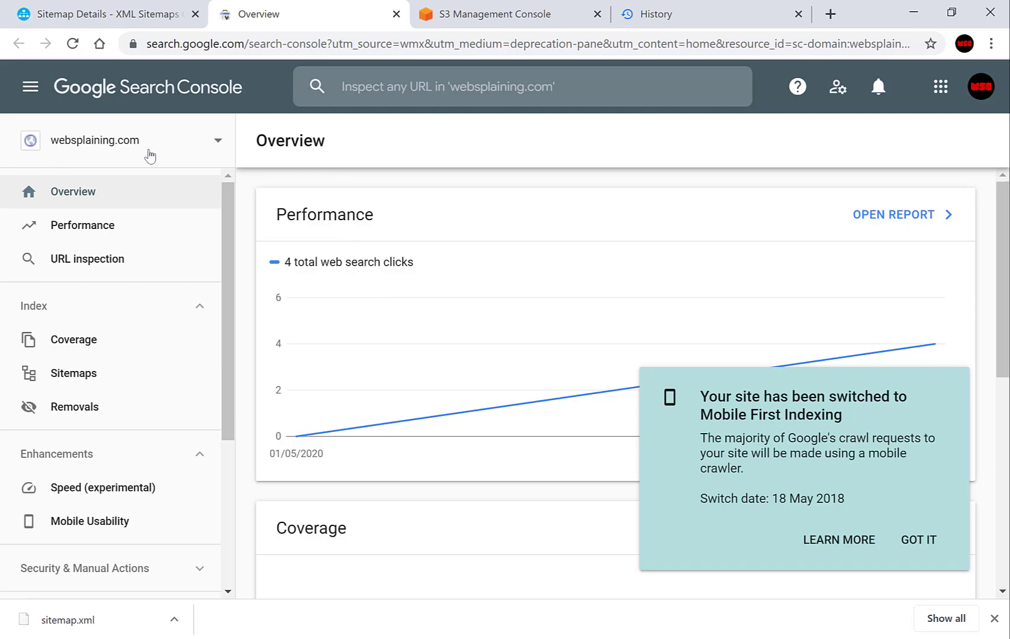
Show the Search Console property list confirming the websplaining.com domain property.
{"action": "left_click", "coordinate": [96, 141]}
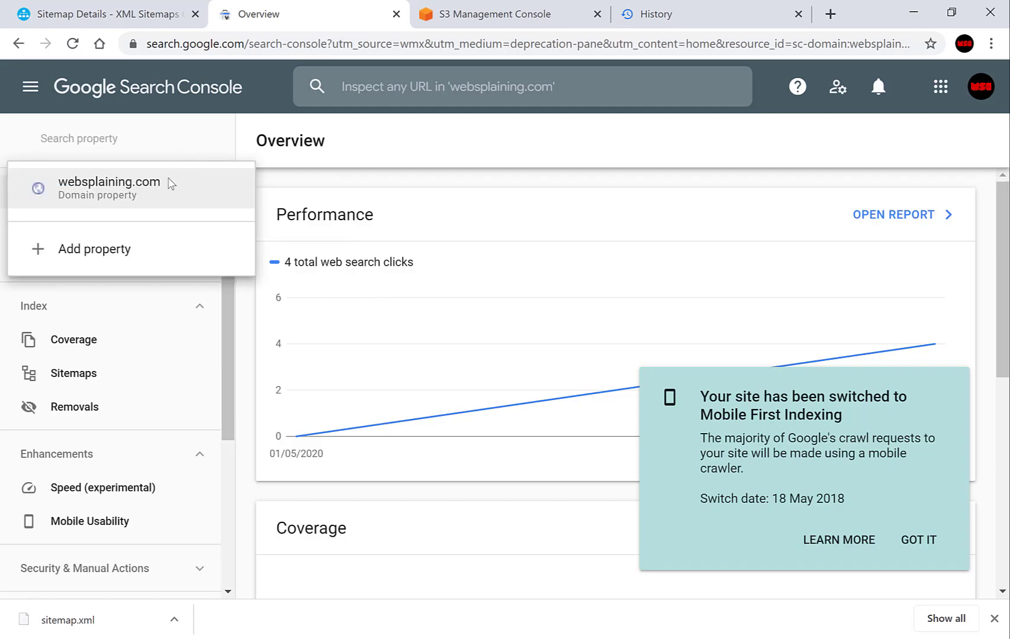
{"action": "mouse_move", "coordinate": [156, 197]}
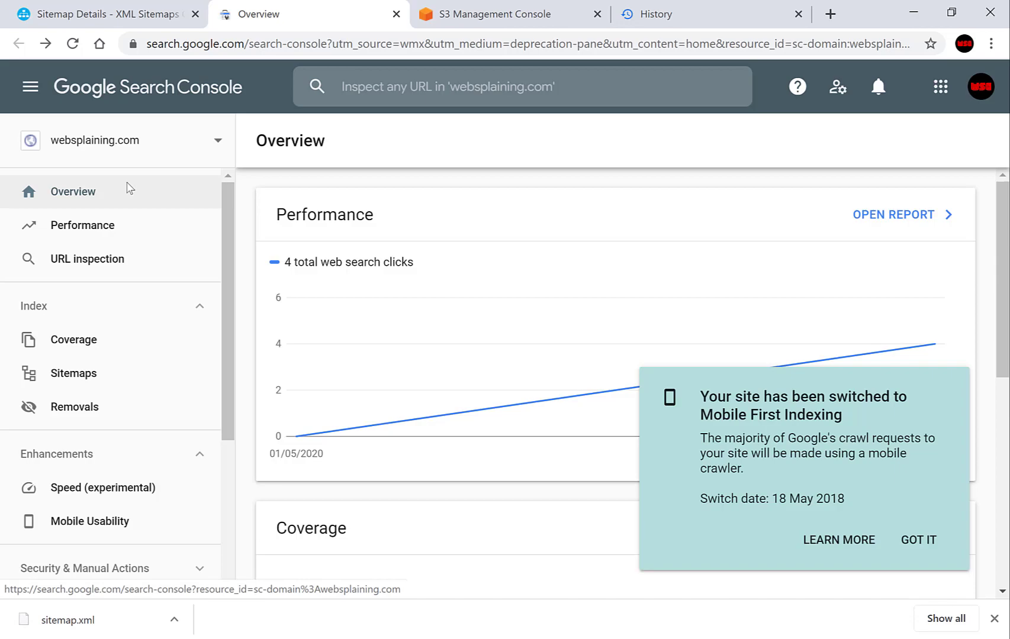
{"action": "mouse_move", "coordinate": [72, 340]}
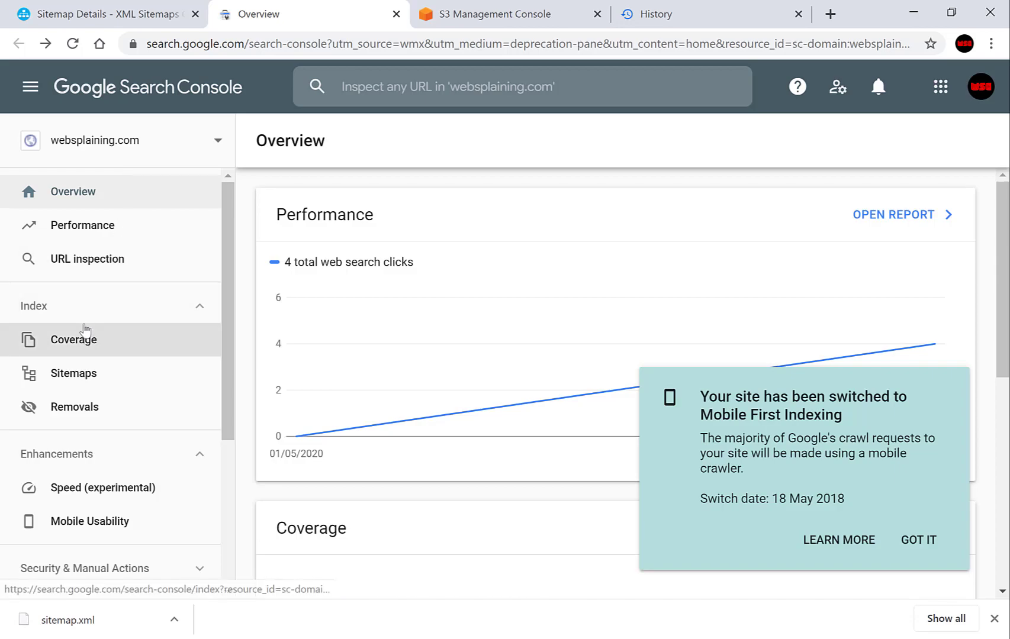
{"action": "left_click", "coordinate": [72, 373]}
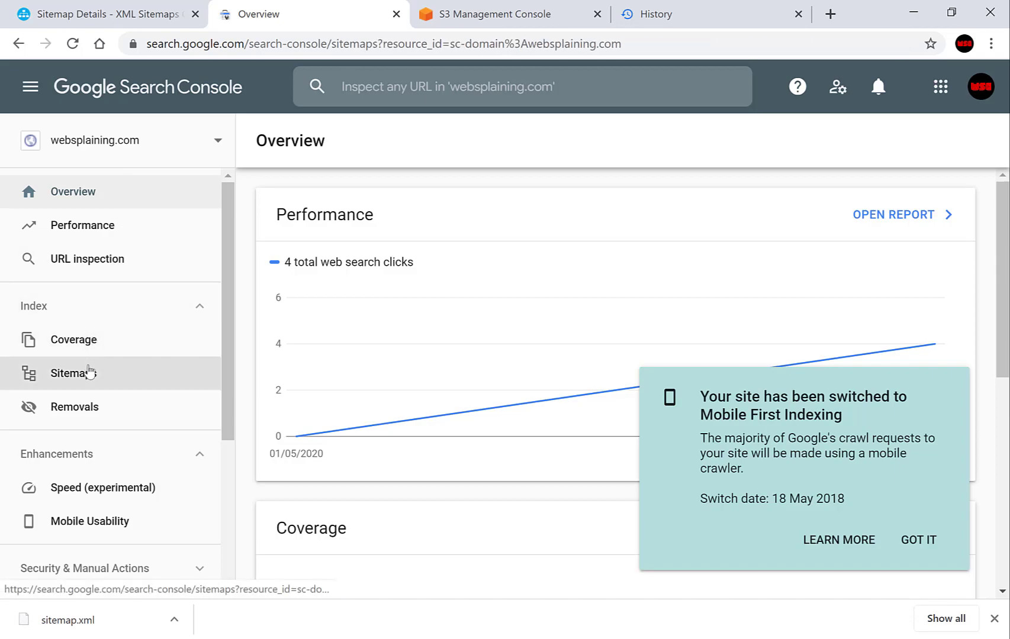
{"action": "left_click", "coordinate": [70, 373]}
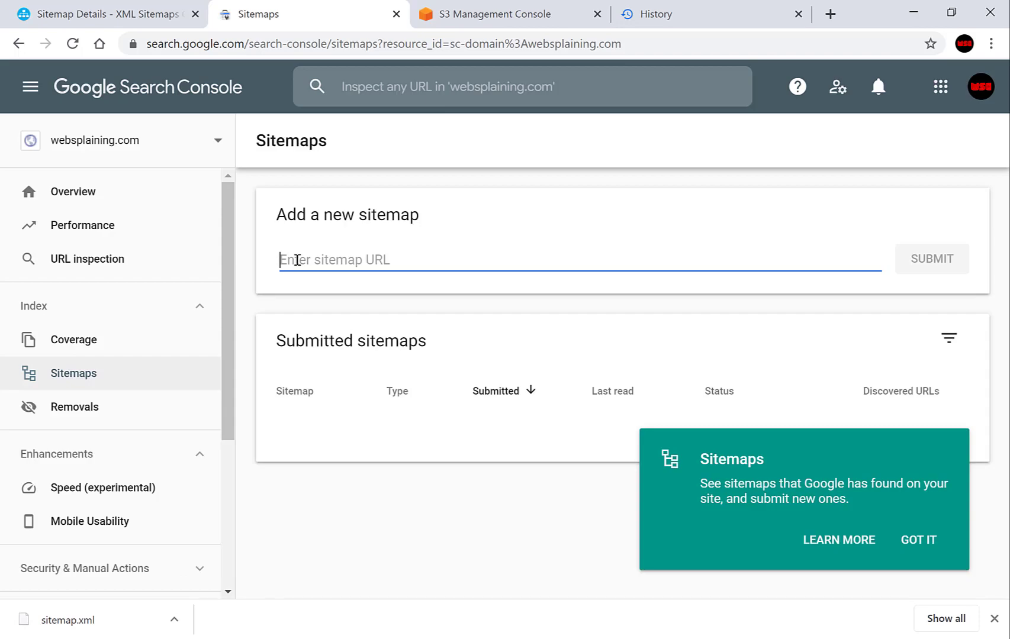
{"action": "type", "text": "http"}
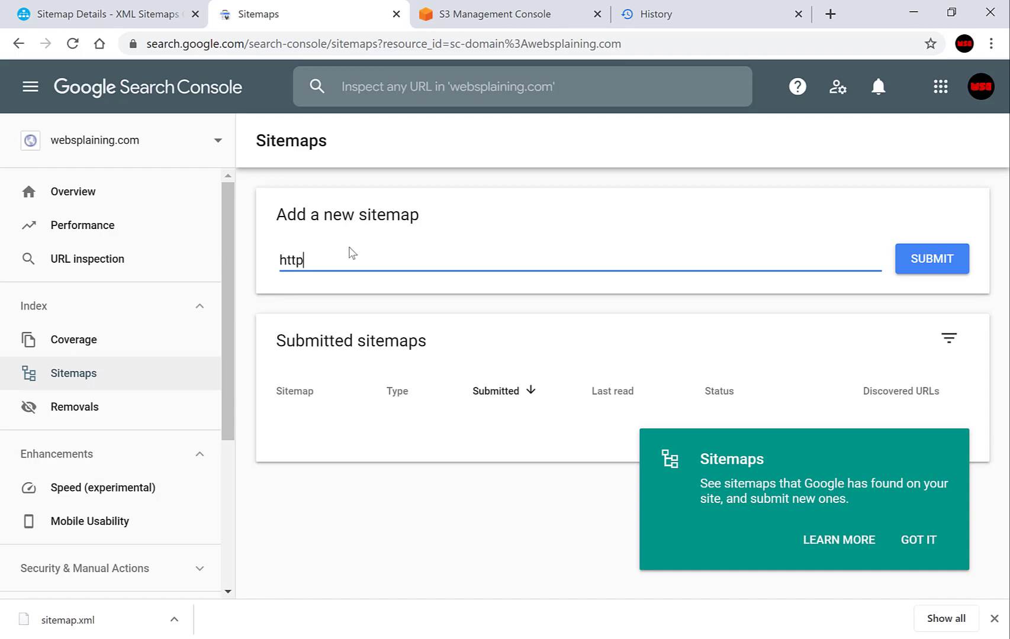
{"action": "type", "text": "://"}
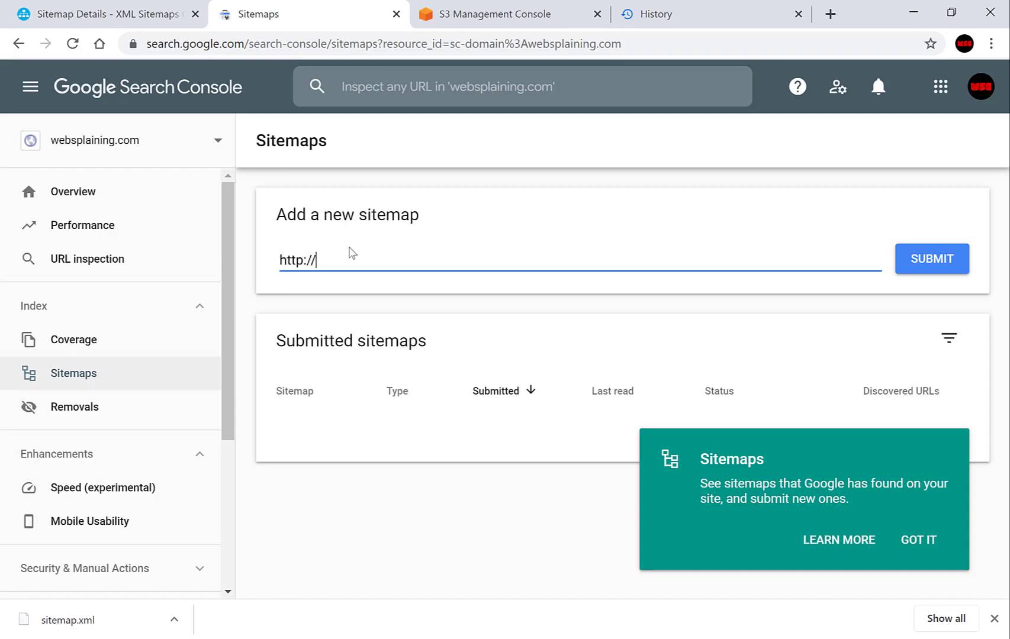
{"action": "type", "text": "www.webs"}
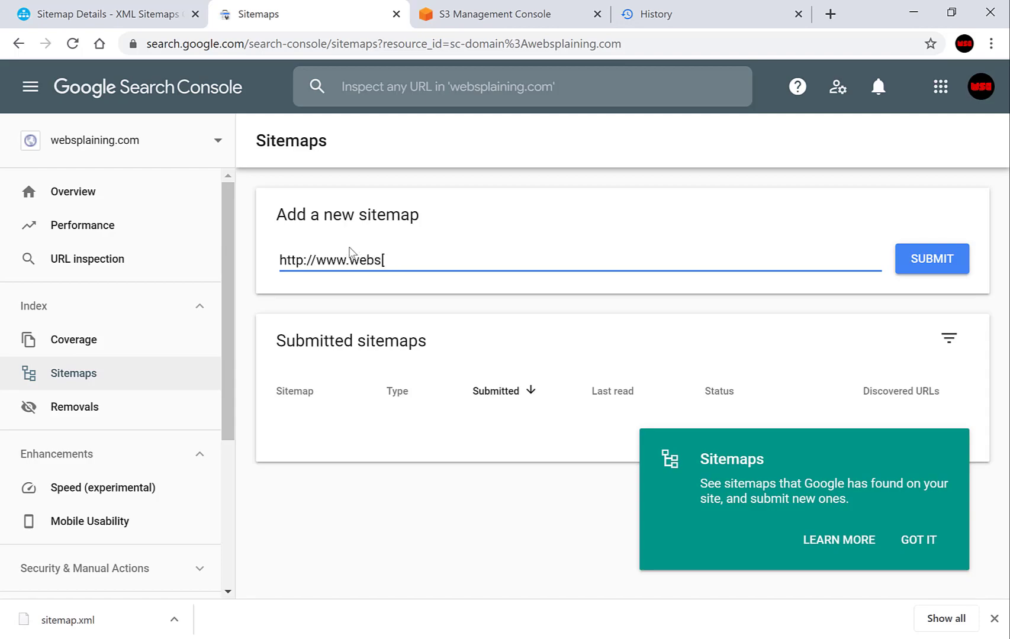
{"action": "type", "text": "plaining.co"}
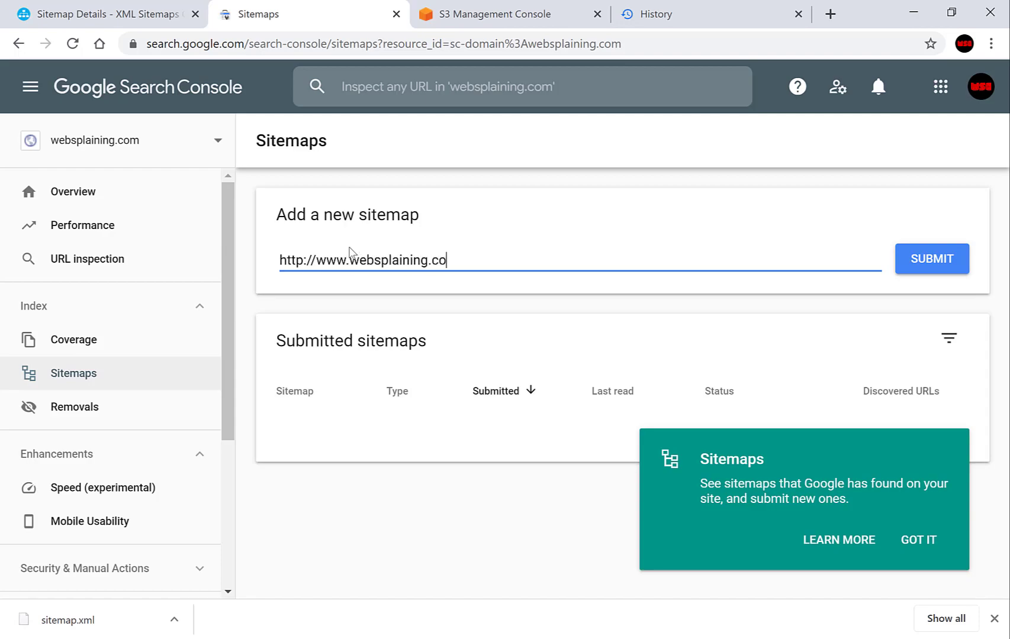
{"action": "type", "text": "m"}
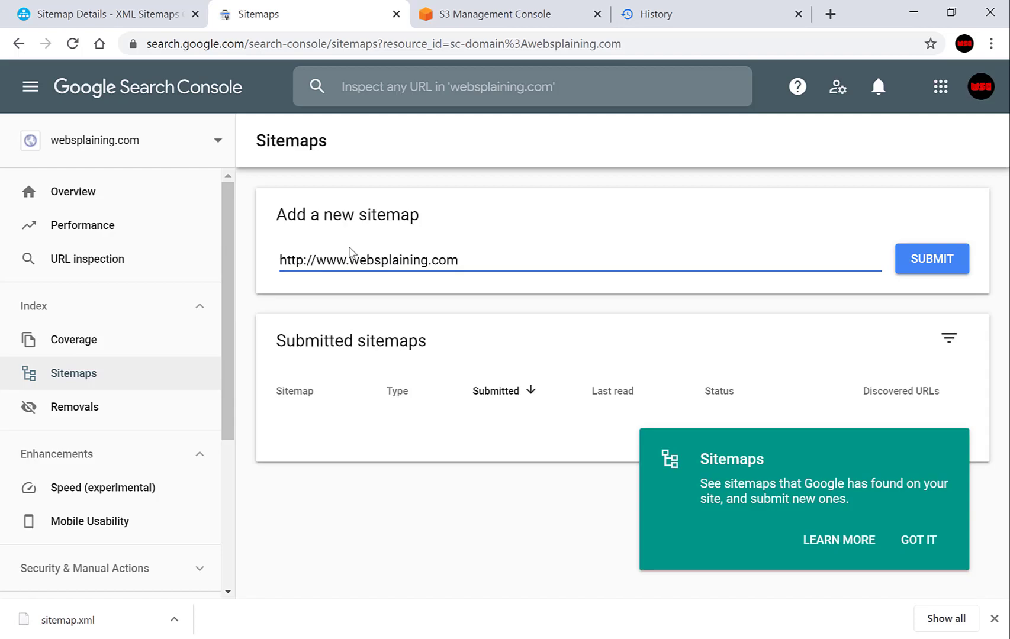
{"action": "type", "text": "/"}
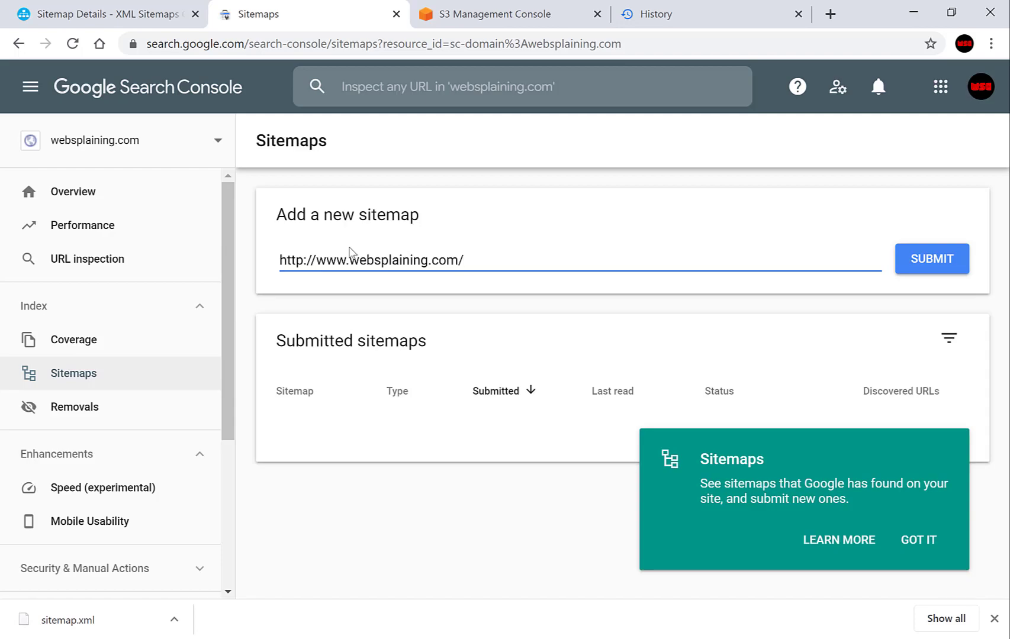
{"action": "type", "text": "/"}
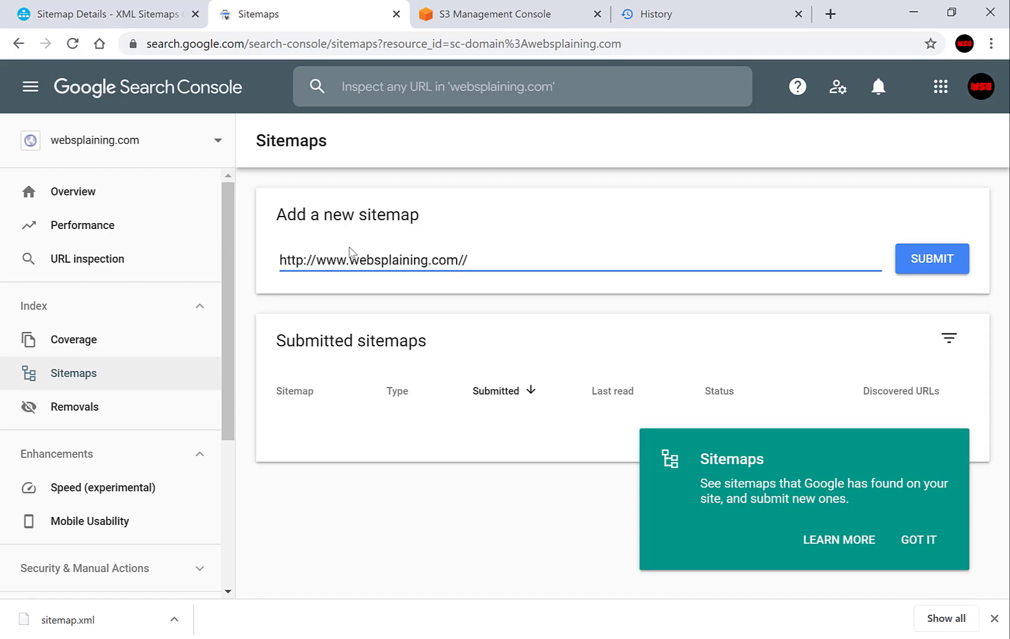
{"action": "type", "text": "sitema"}
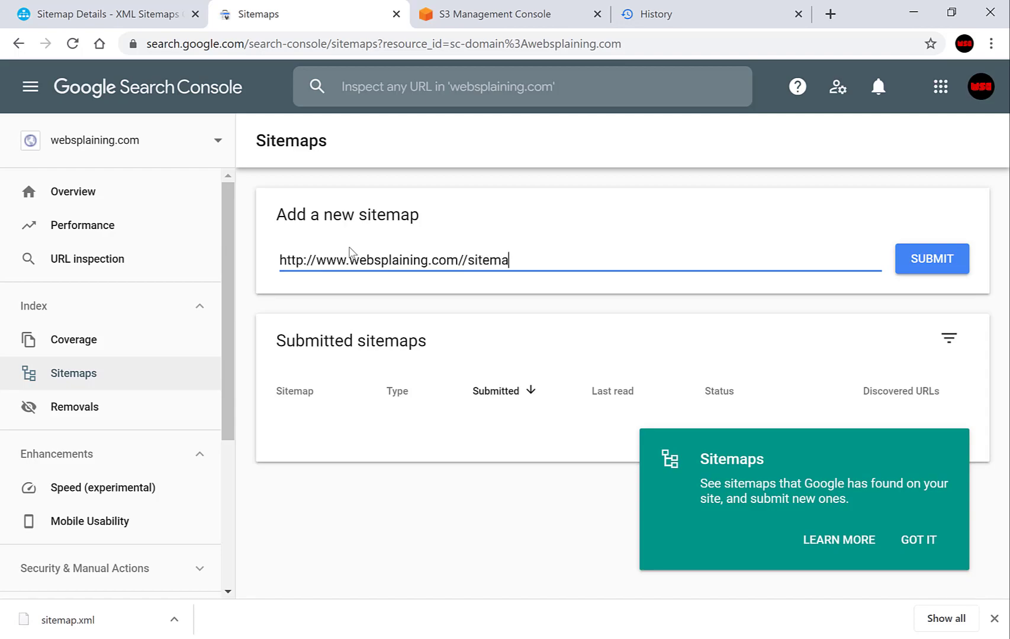
{"action": "type", "text": "p"}
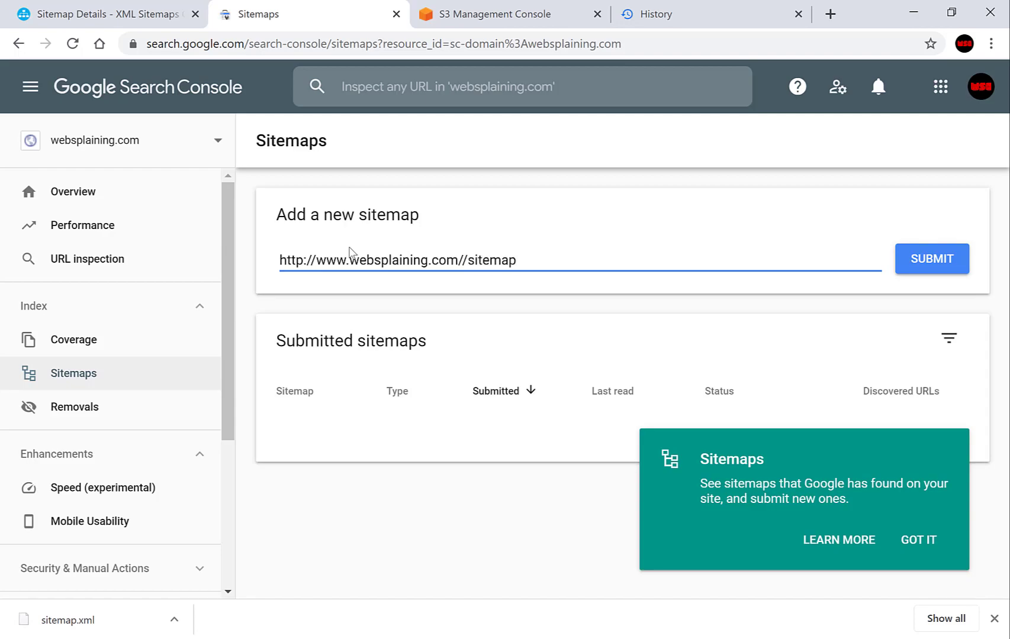
{"action": "type", "text": ".xml"}
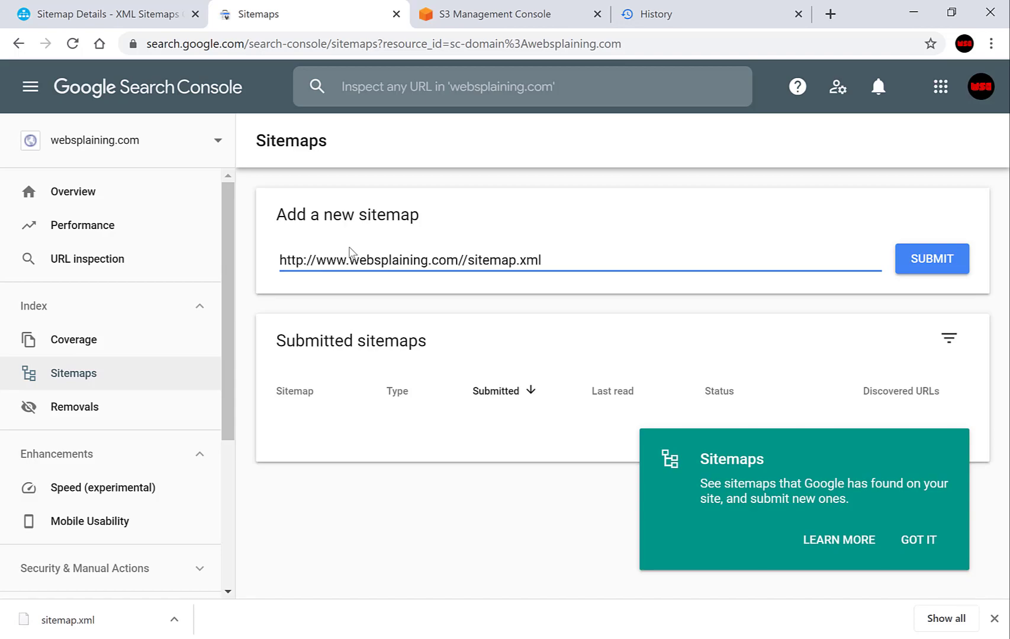
{"action": "mouse_move", "coordinate": [785, 241]}
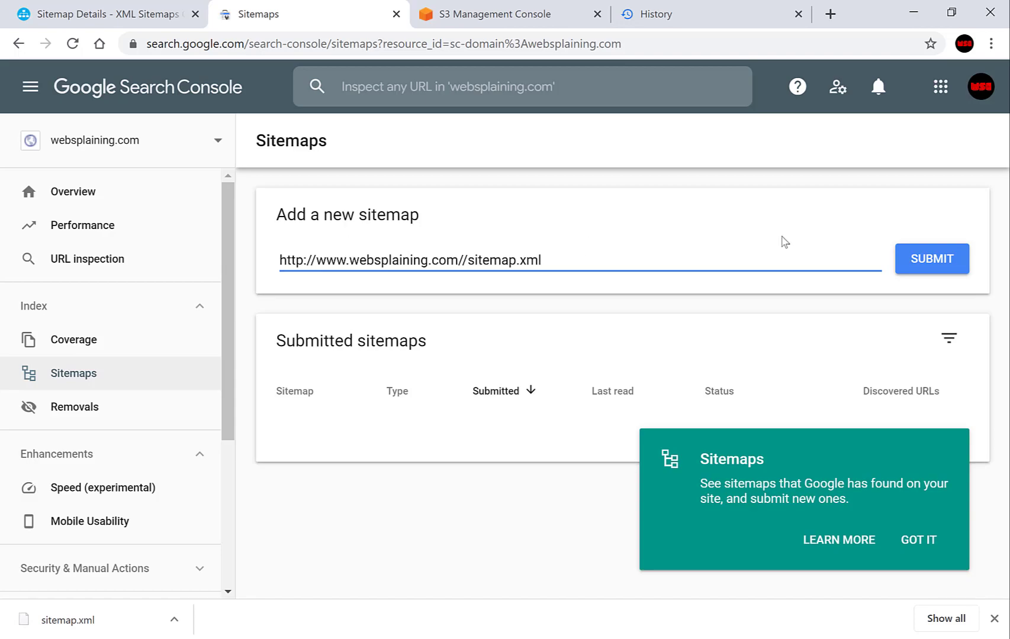
{"action": "mouse_move", "coordinate": [919, 265]}
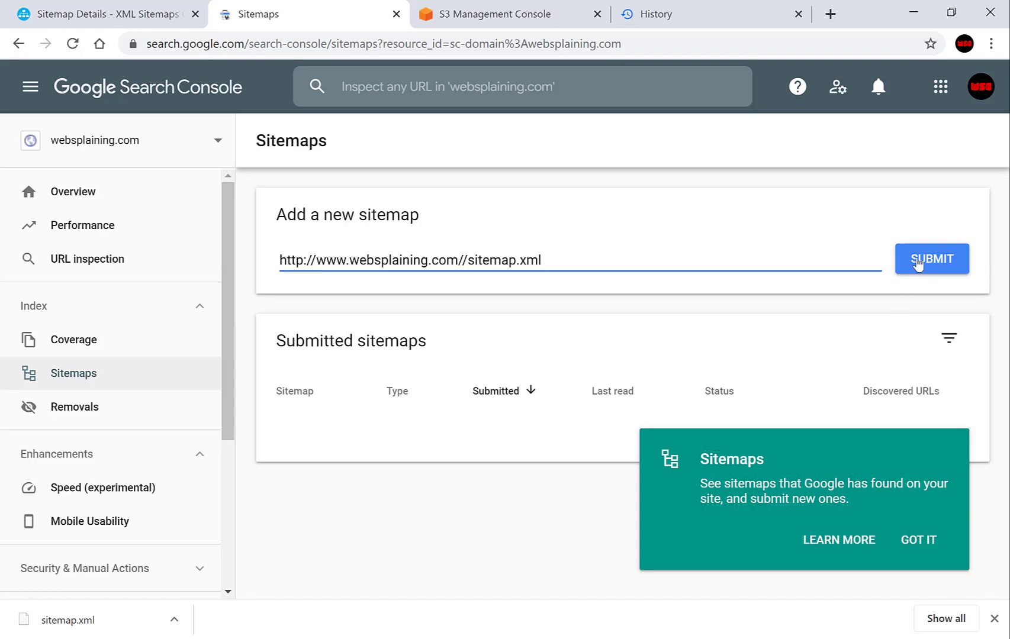
Submit the sitemap, acknowledge the success dialog and dismiss the tip card.
{"action": "left_click", "coordinate": [932, 259]}
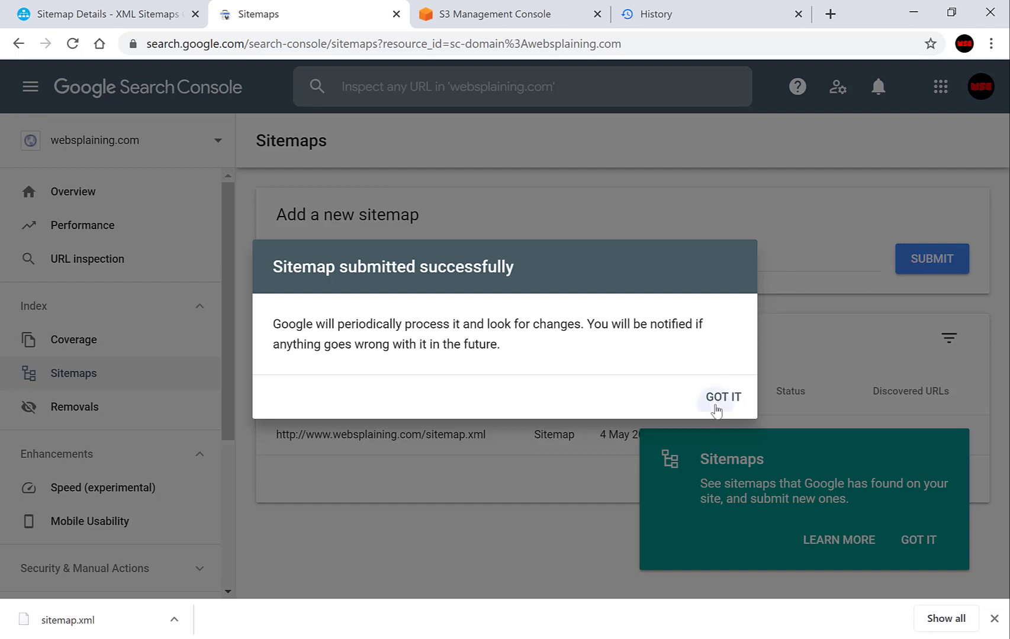
{"action": "left_click", "coordinate": [722, 395]}
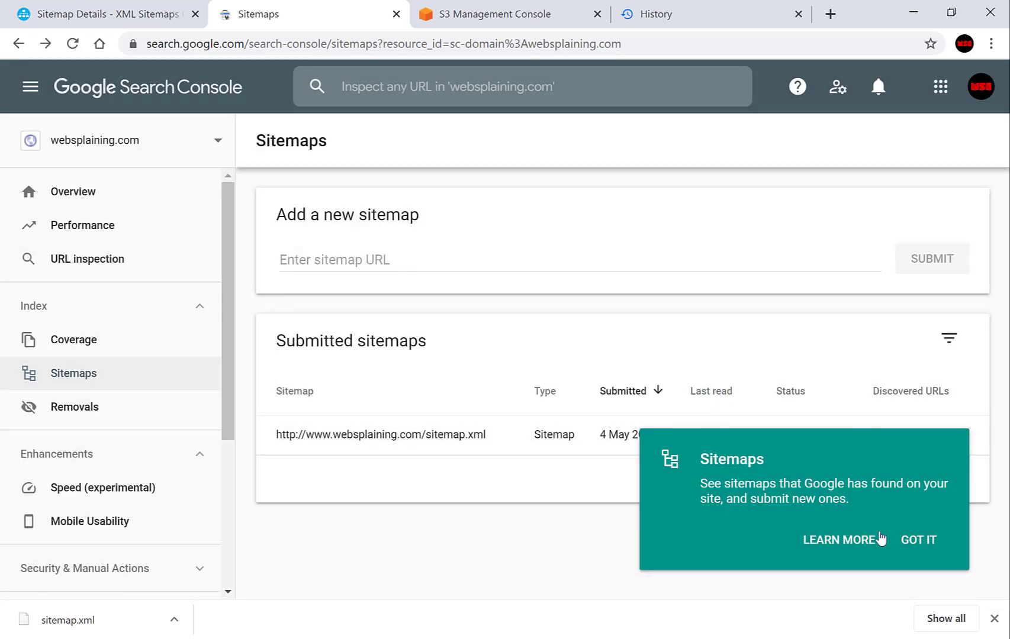
{"action": "left_click", "coordinate": [919, 540]}
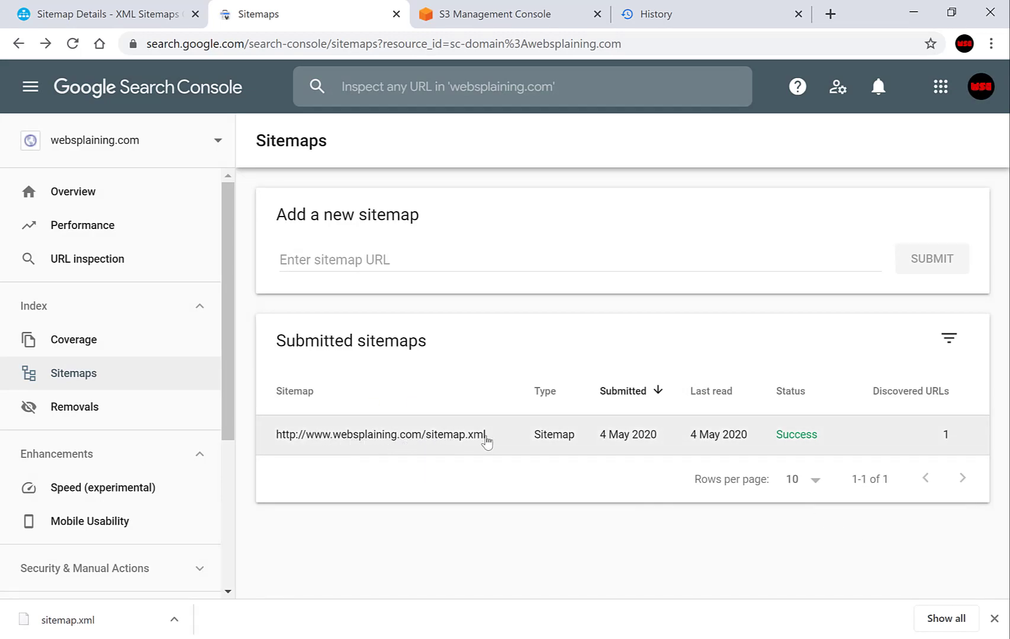
{"action": "mouse_move", "coordinate": [628, 443]}
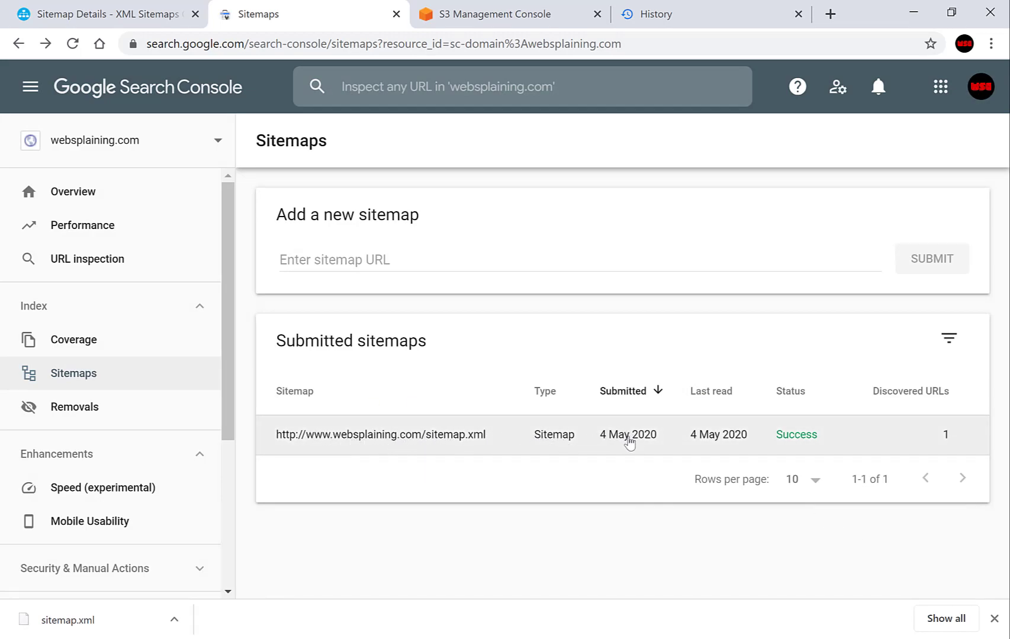